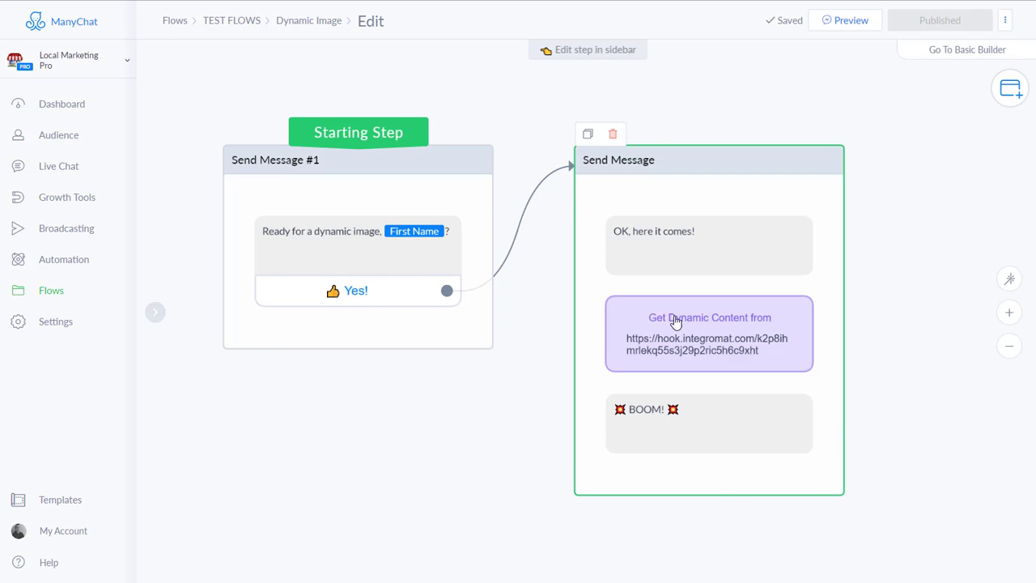
{"action": "mouse_move", "coordinate": [427, 457]}
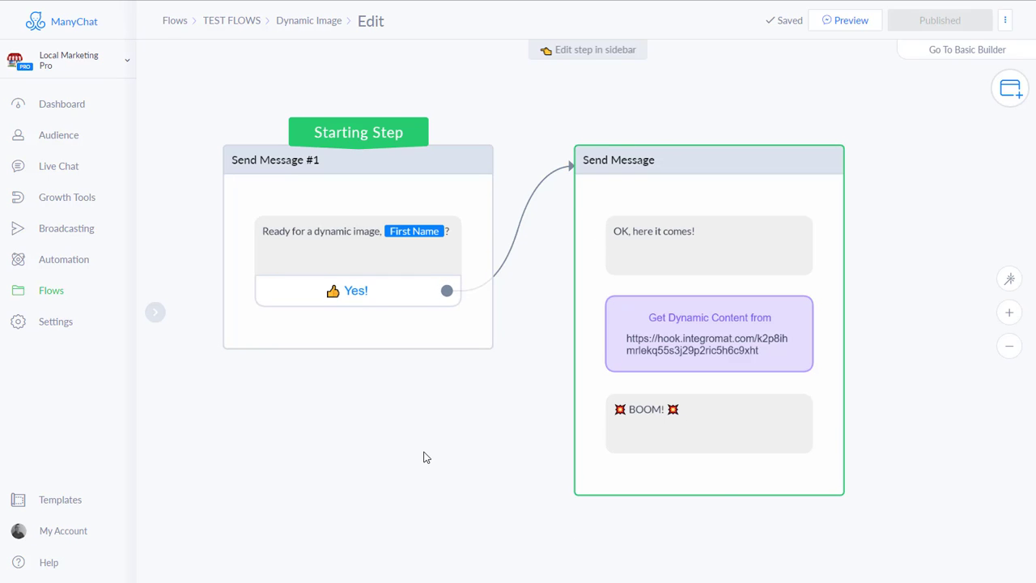
{"action": "mouse_move", "coordinate": [443, 430]}
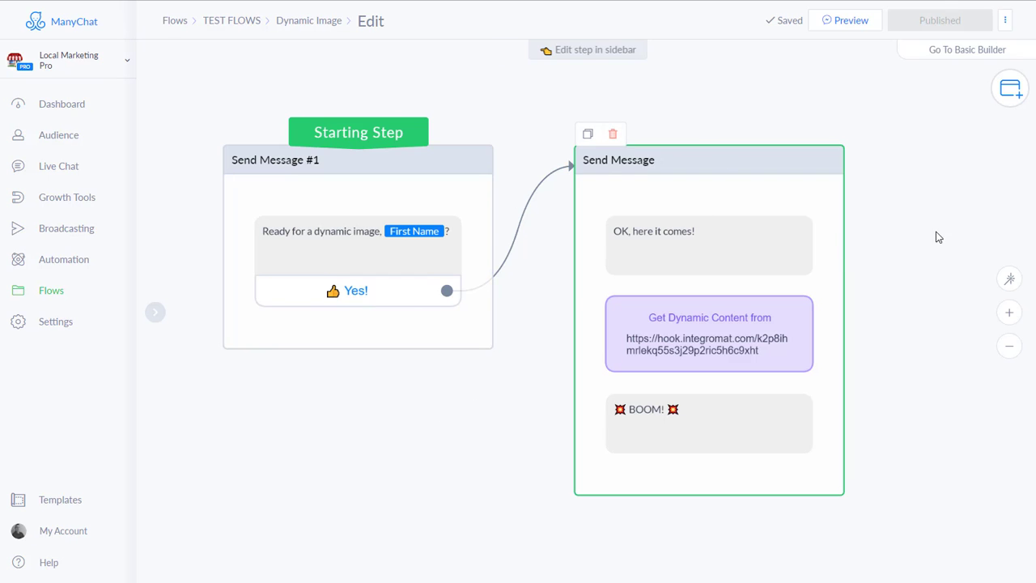
{"action": "mouse_move", "coordinate": [939, 149]}
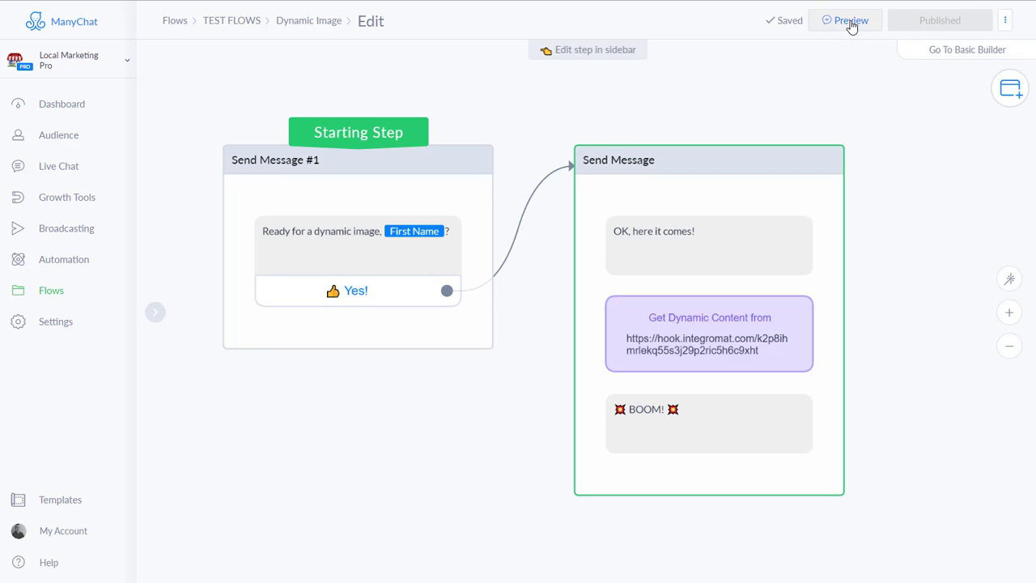
Select the Yes reply on the first message and send the flow as a Messenger preview
{"action": "left_click", "coordinate": [356, 245]}
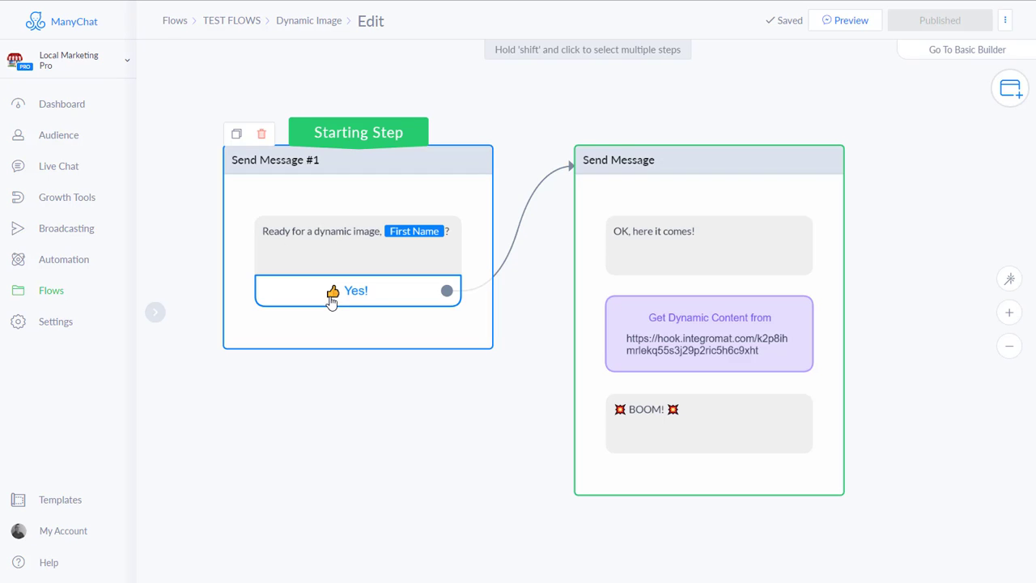
{"action": "left_click", "coordinate": [708, 160]}
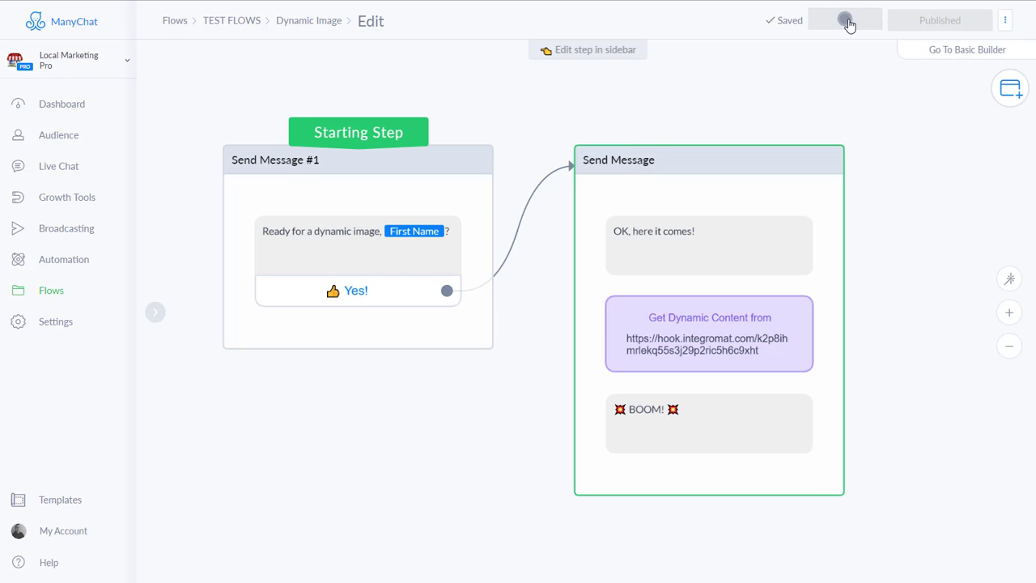
{"action": "left_click", "coordinate": [845, 19]}
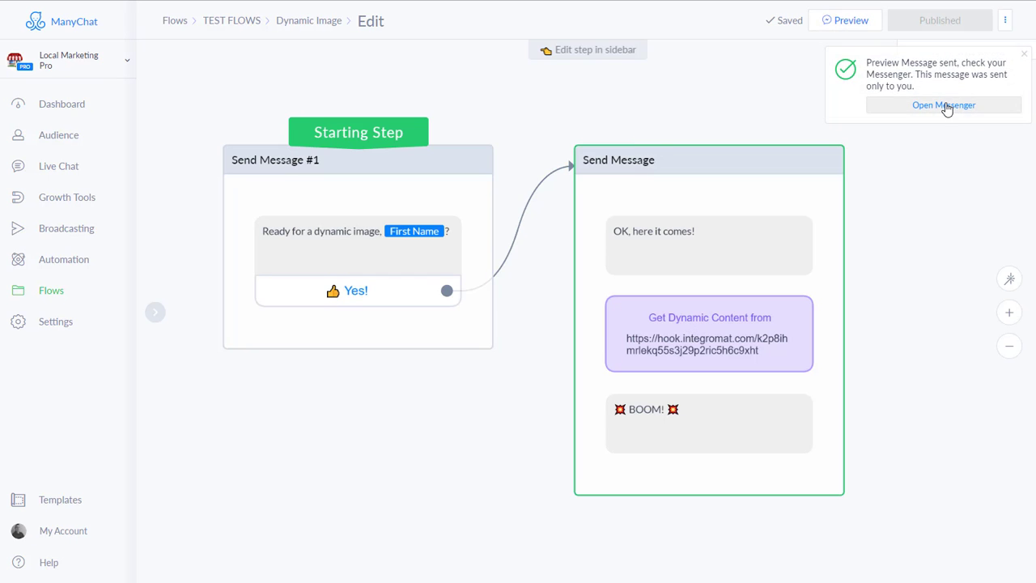
Switch to Messenger from the preview-sent confirmation to see the personalized Big Savings image
{"action": "left_click", "coordinate": [941, 105]}
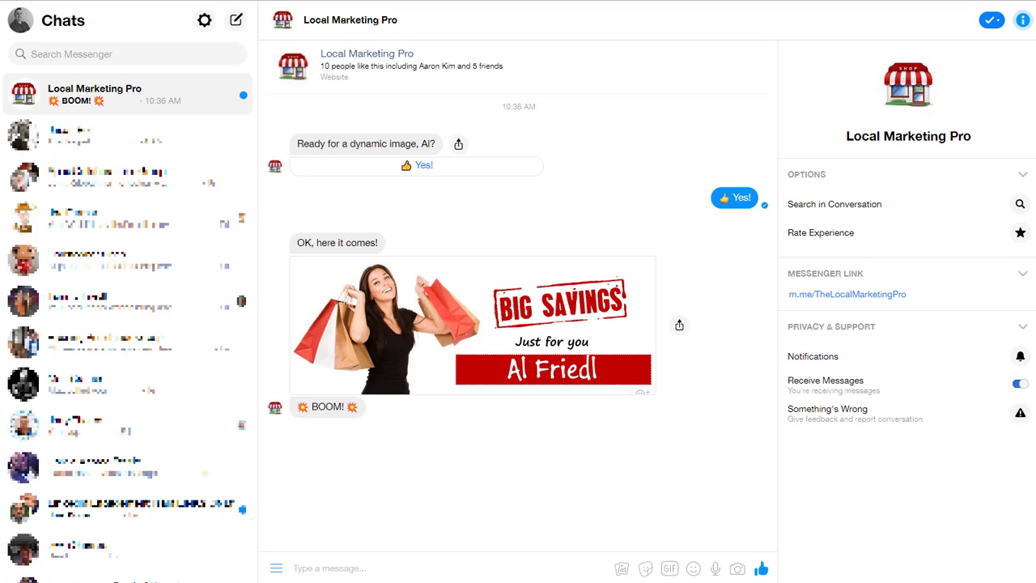
{"action": "mouse_move", "coordinate": [744, 434]}
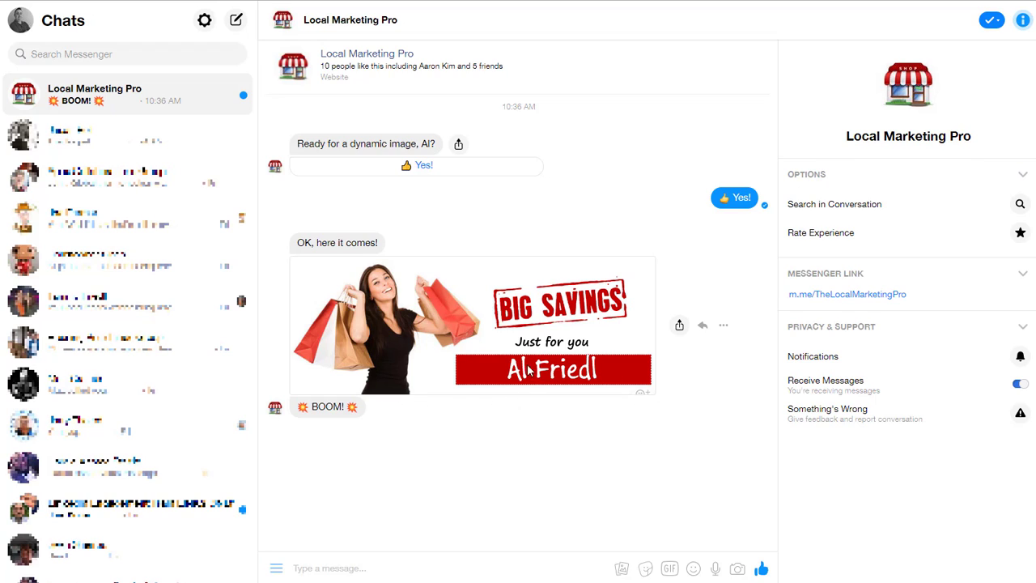
{"action": "mouse_move", "coordinate": [524, 464]}
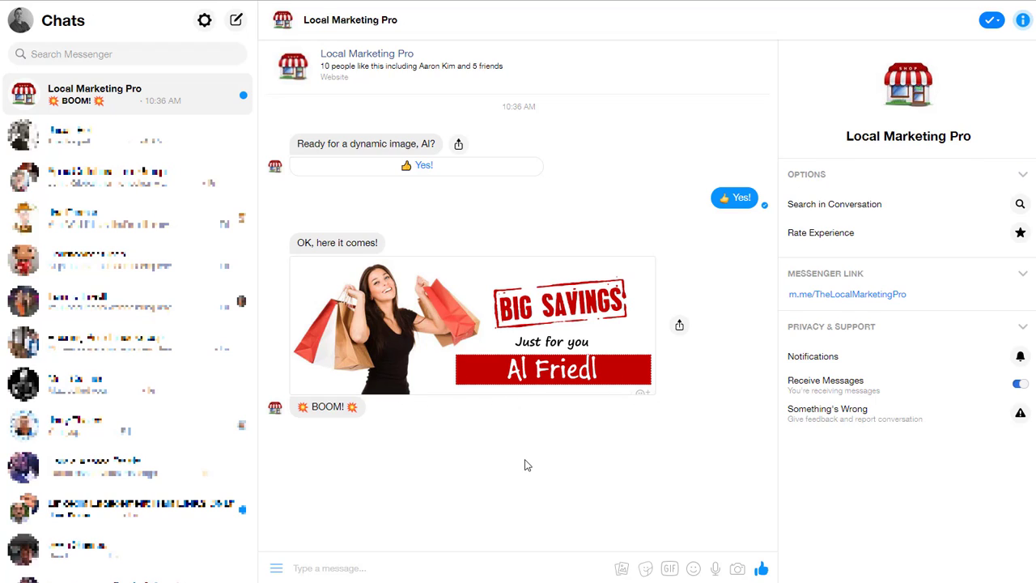
{"action": "mouse_move", "coordinate": [472, 437]}
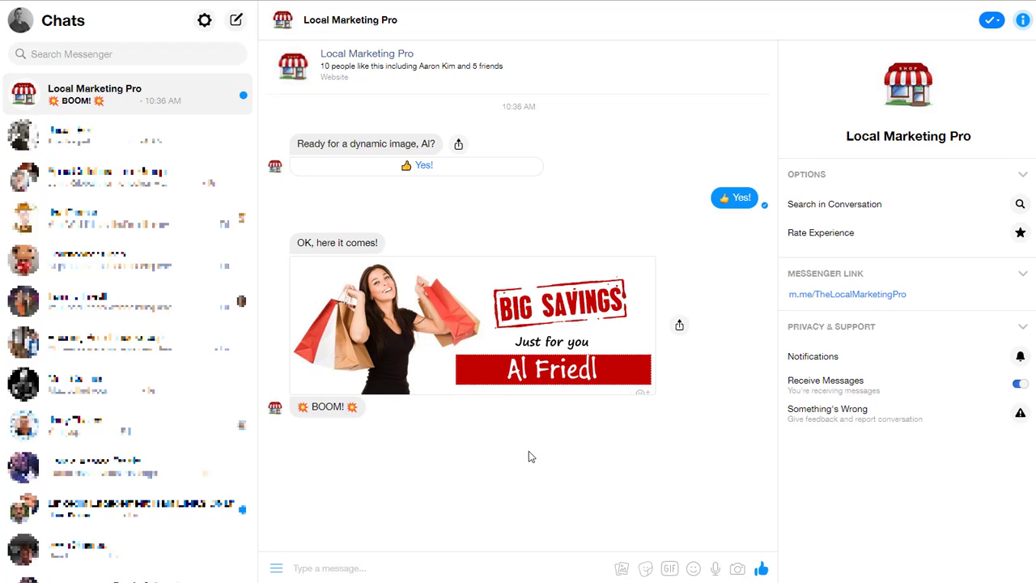
{"action": "mouse_move", "coordinate": [590, 456]}
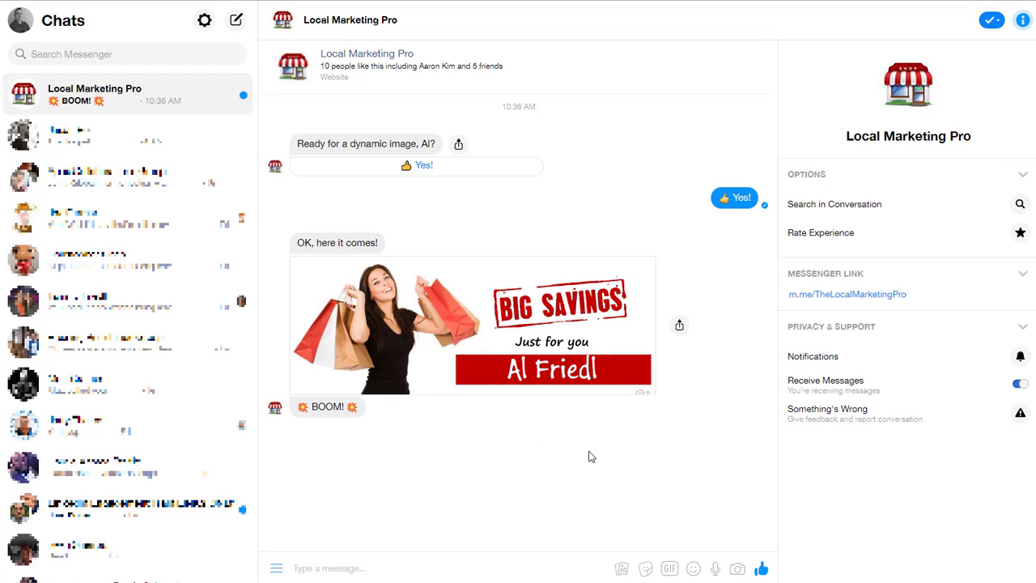
{"action": "mouse_move", "coordinate": [657, 427]}
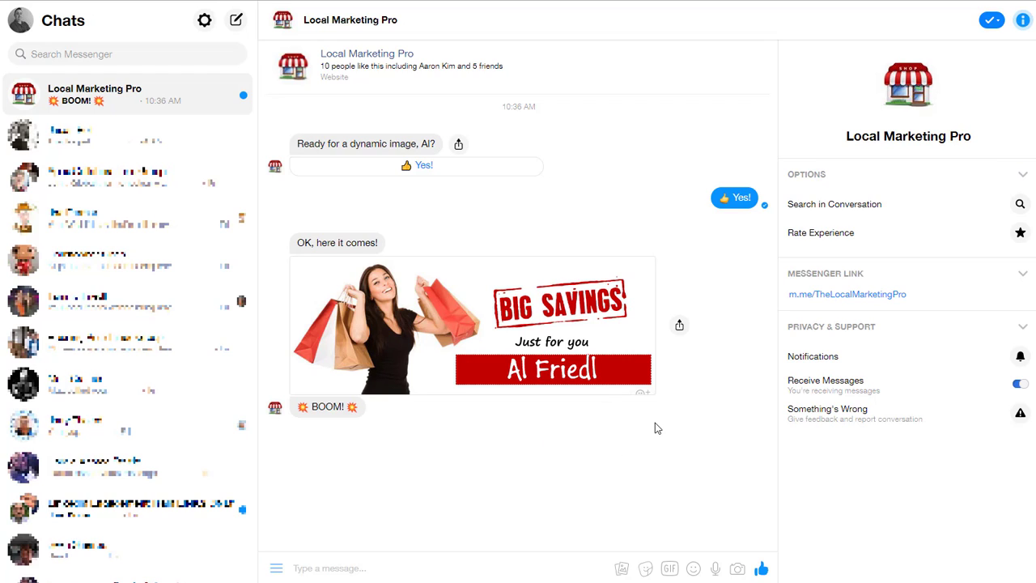
{"action": "mouse_move", "coordinate": [677, 387]}
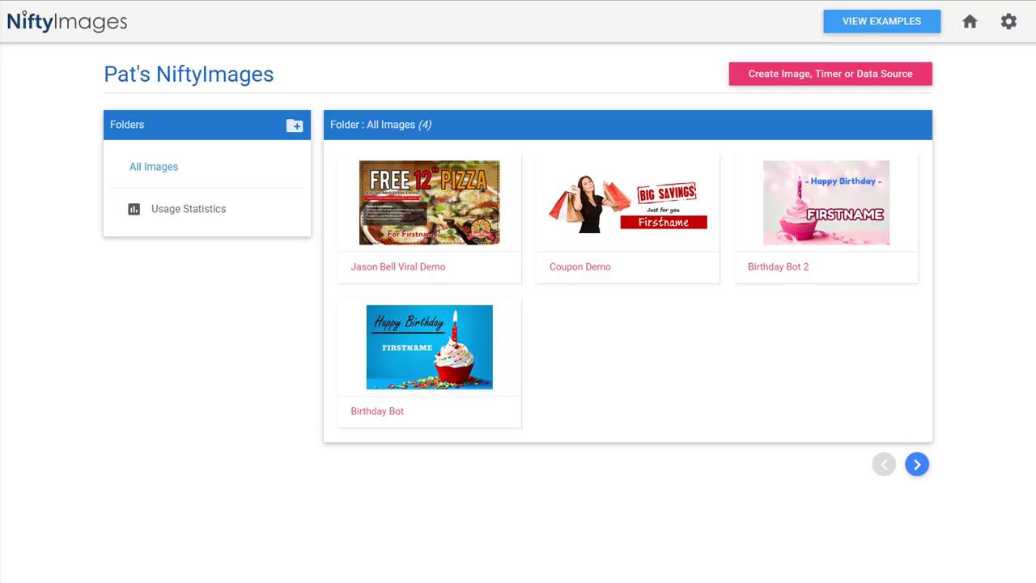
{"action": "mouse_move", "coordinate": [677, 44]}
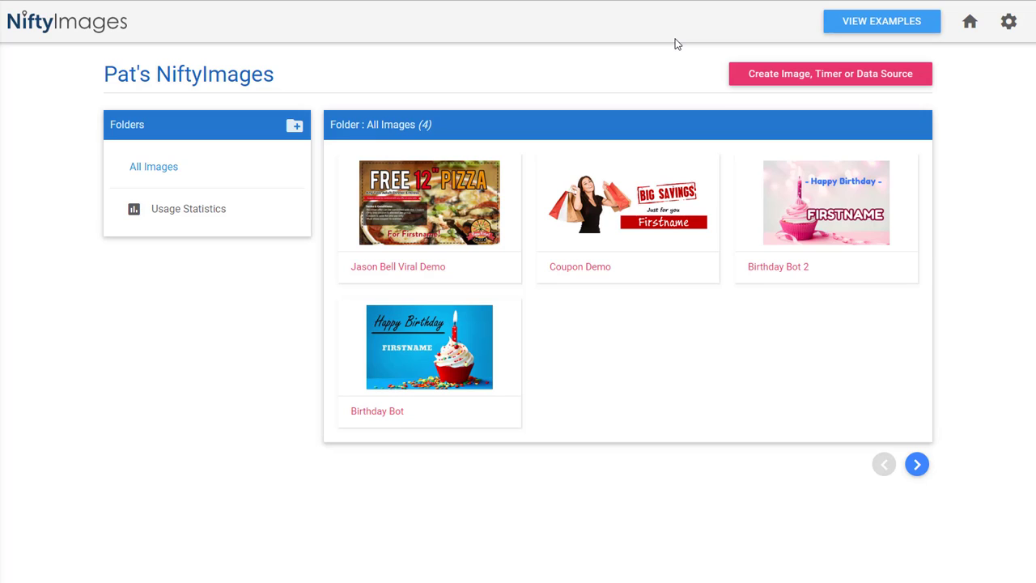
{"action": "mouse_move", "coordinate": [47, 33]}
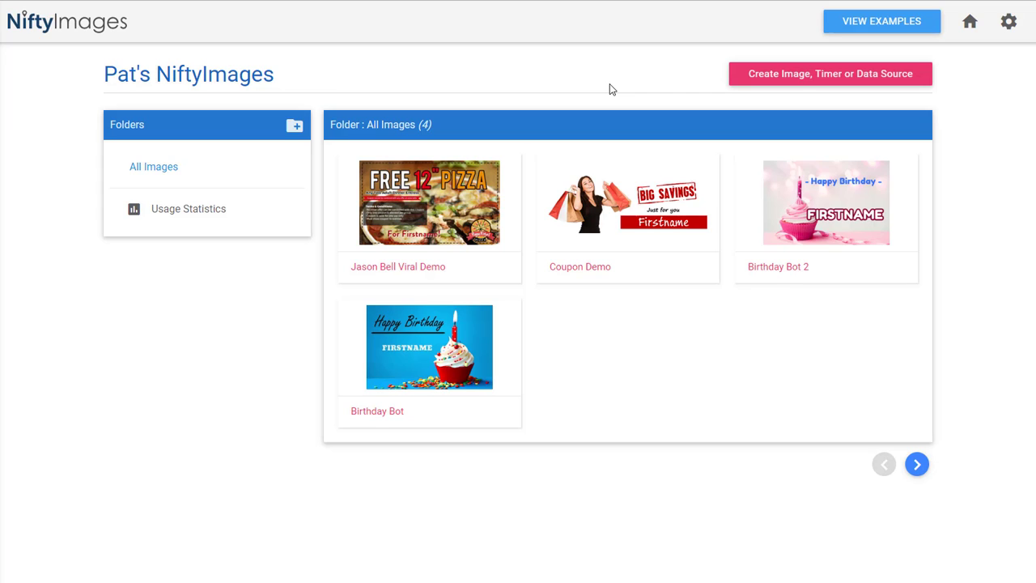
{"action": "mouse_move", "coordinate": [559, 126]}
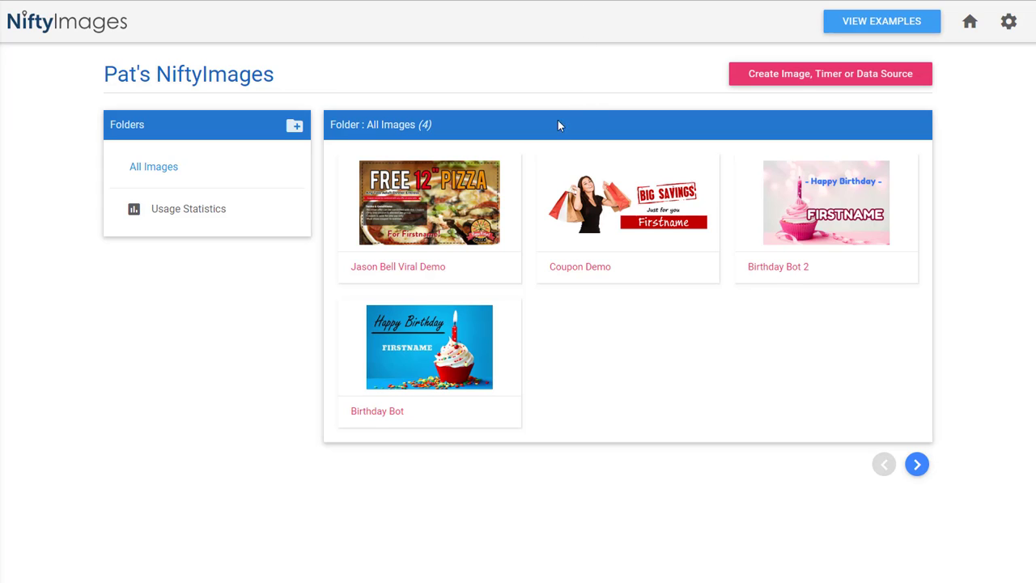
{"action": "mouse_move", "coordinate": [301, 84]}
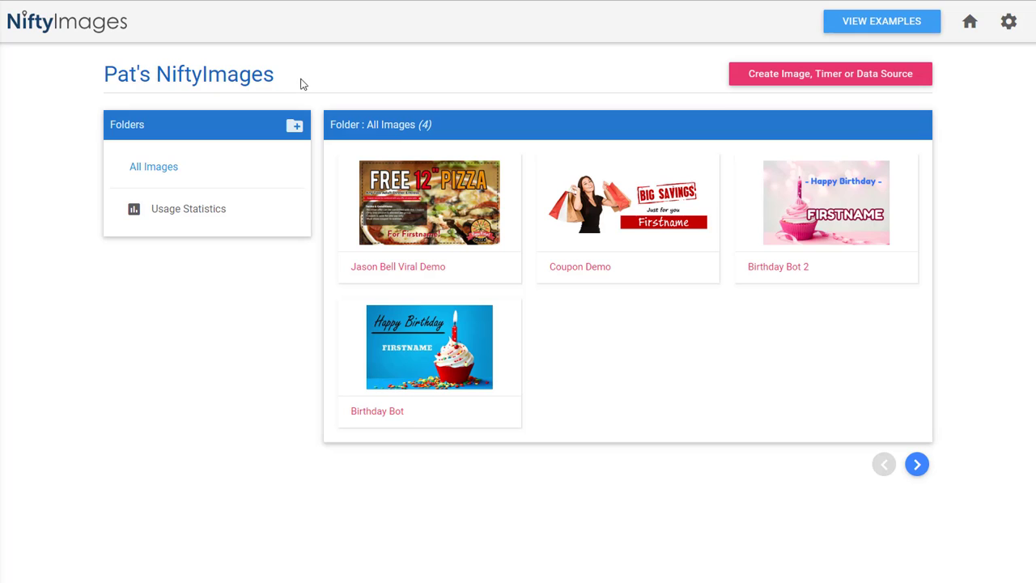
{"action": "mouse_move", "coordinate": [663, 170]}
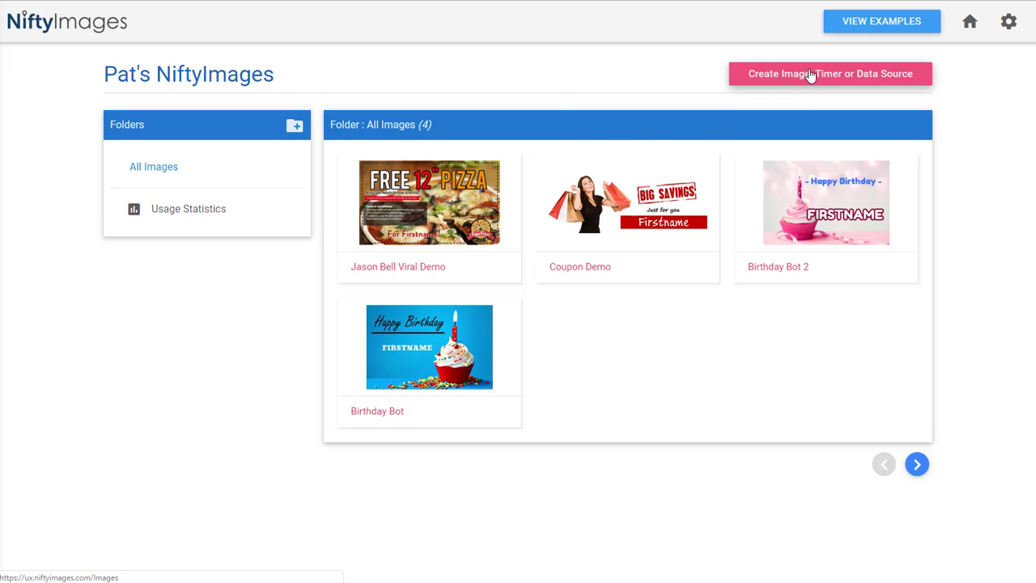
{"action": "mouse_move", "coordinate": [769, 87]}
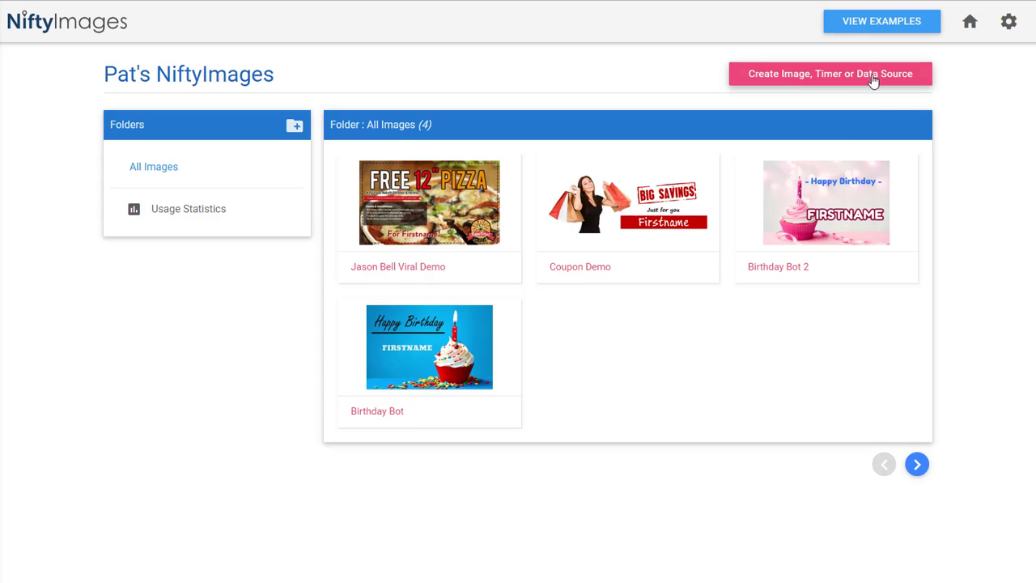
Start a new personalized image and scroll the template gallery to Thx for Signing Up
{"action": "left_click", "coordinate": [828, 74]}
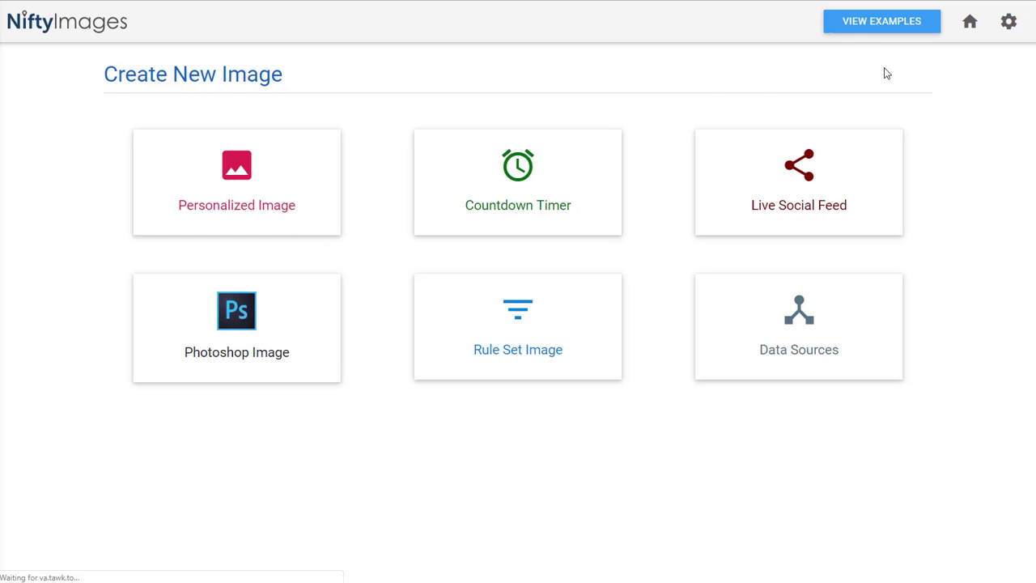
{"action": "left_click", "coordinate": [236, 181]}
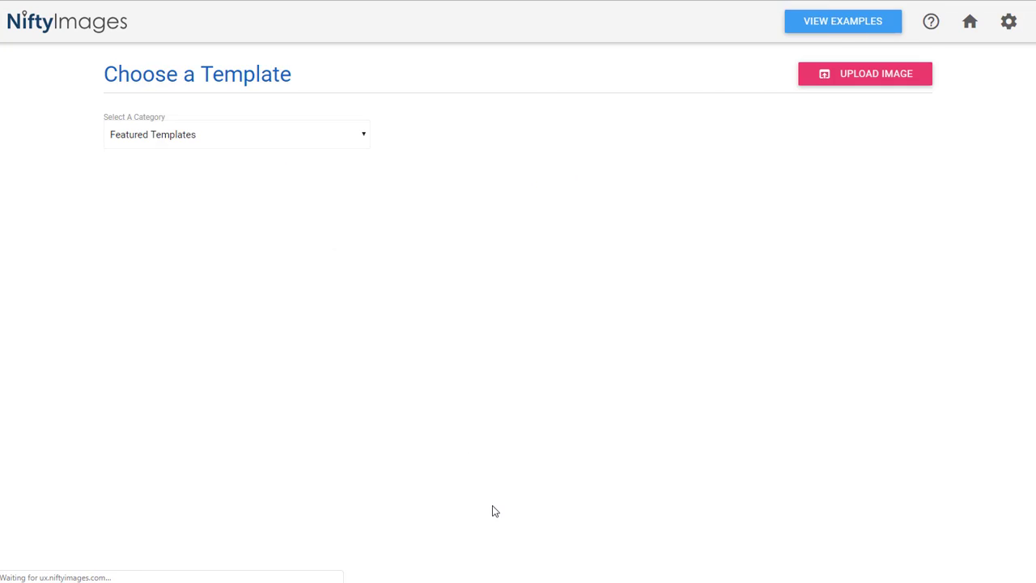
{"action": "left_click", "coordinate": [234, 135]}
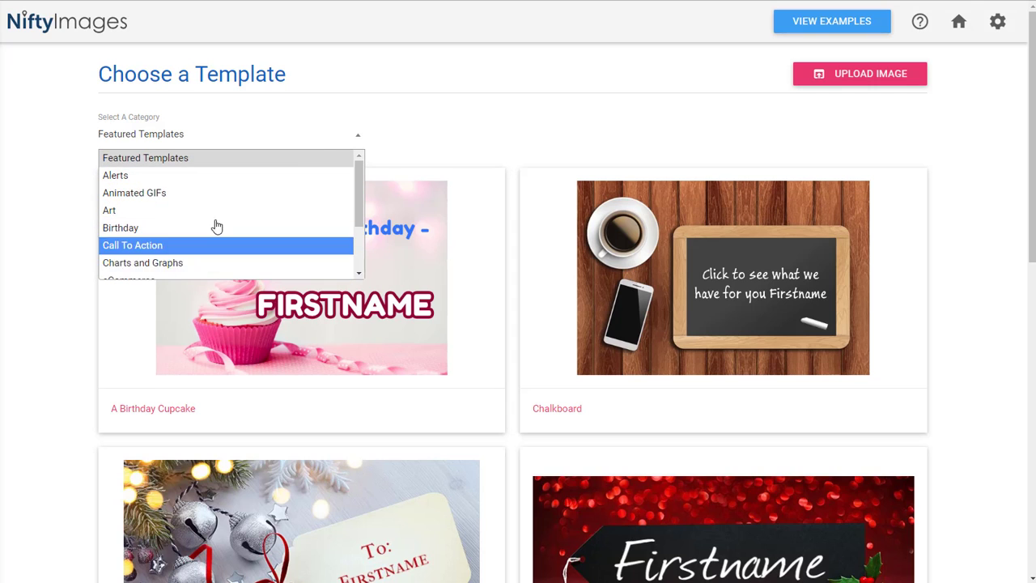
{"action": "mouse_move", "coordinate": [259, 175]}
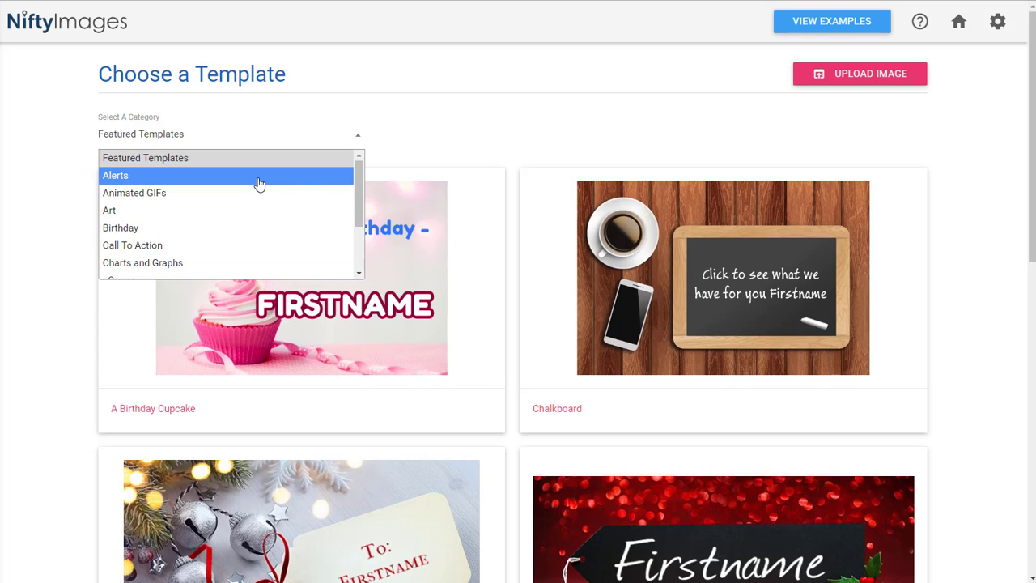
{"action": "scroll", "scroll_direction": "down", "scroll_amount": 3}
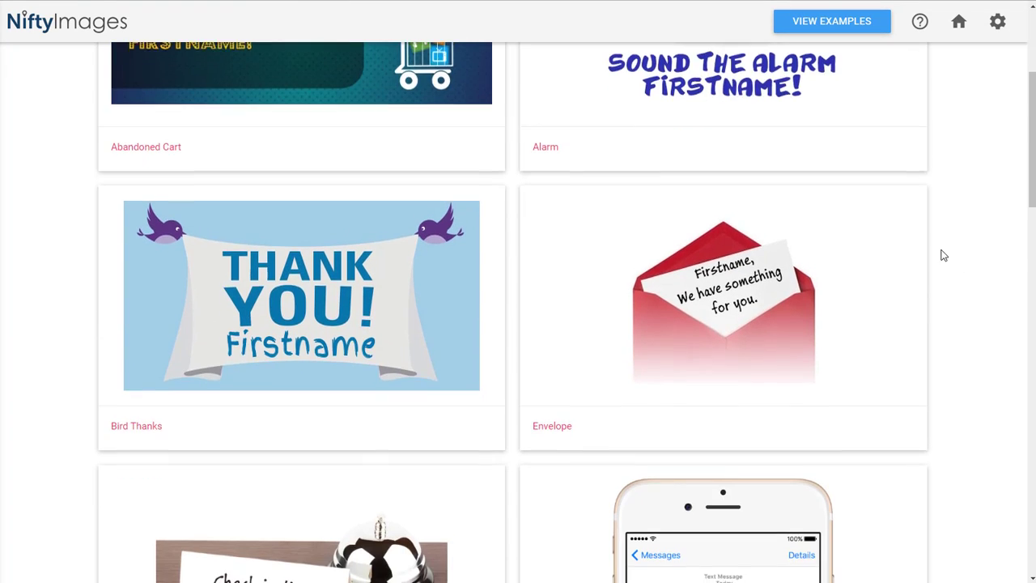
{"action": "scroll", "scroll_direction": "down", "scroll_amount": 3}
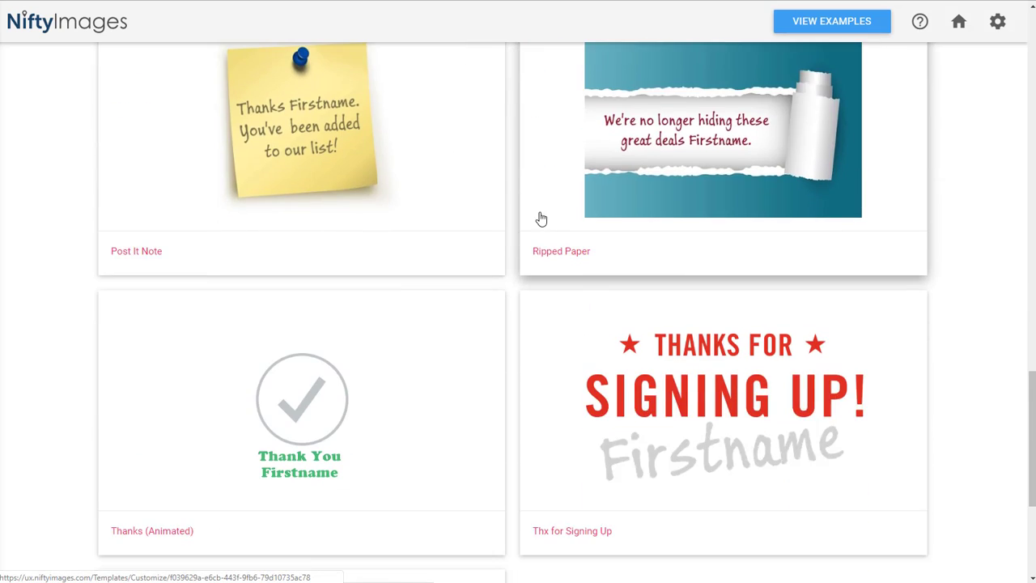
{"action": "scroll", "scroll_direction": "down", "scroll_amount": 3}
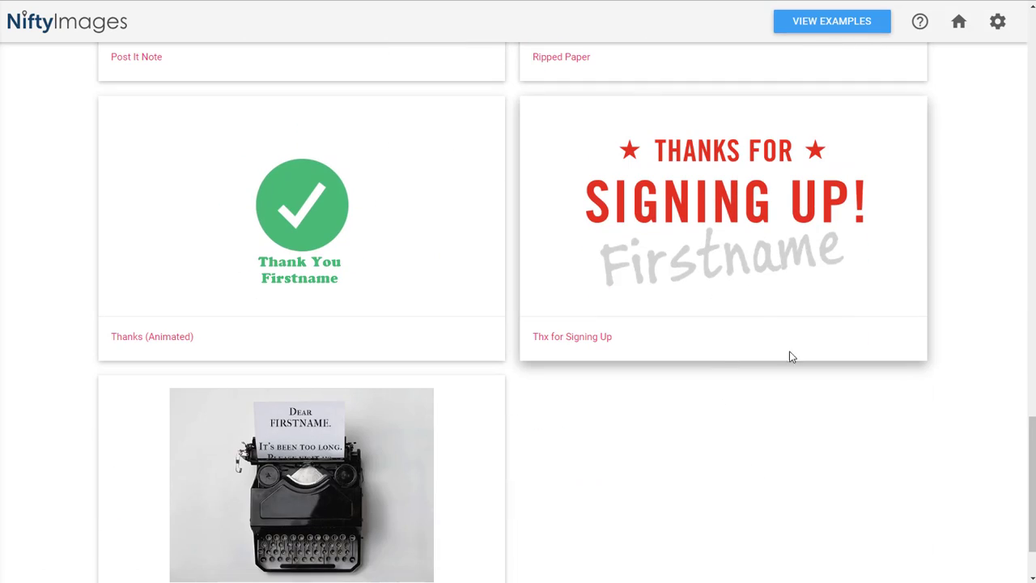
Choose the Thx for Signing Up template with 'You Awesome Customer!' as the default fallback name
{"action": "left_click", "coordinate": [722, 208]}
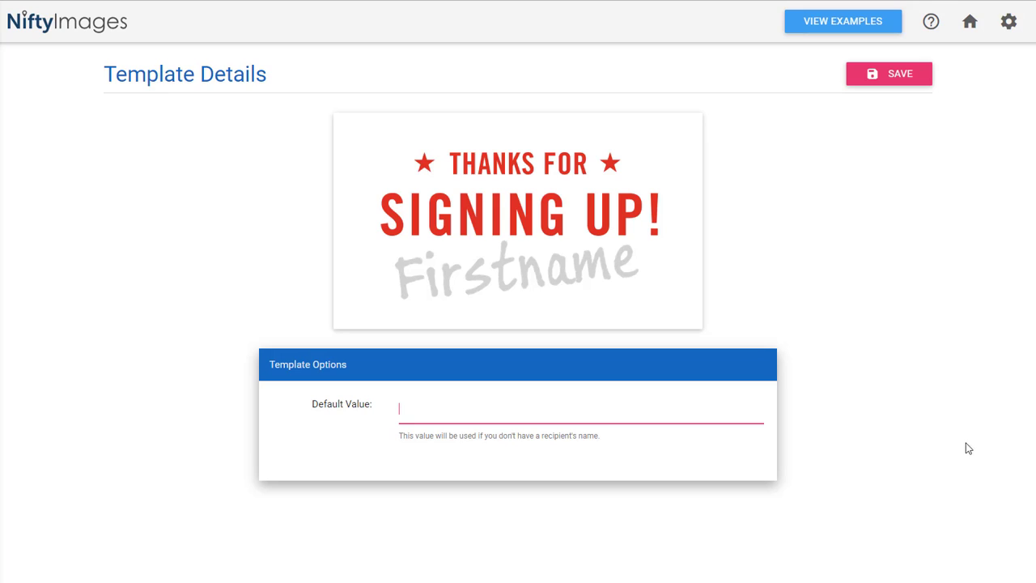
{"action": "mouse_move", "coordinate": [883, 437]}
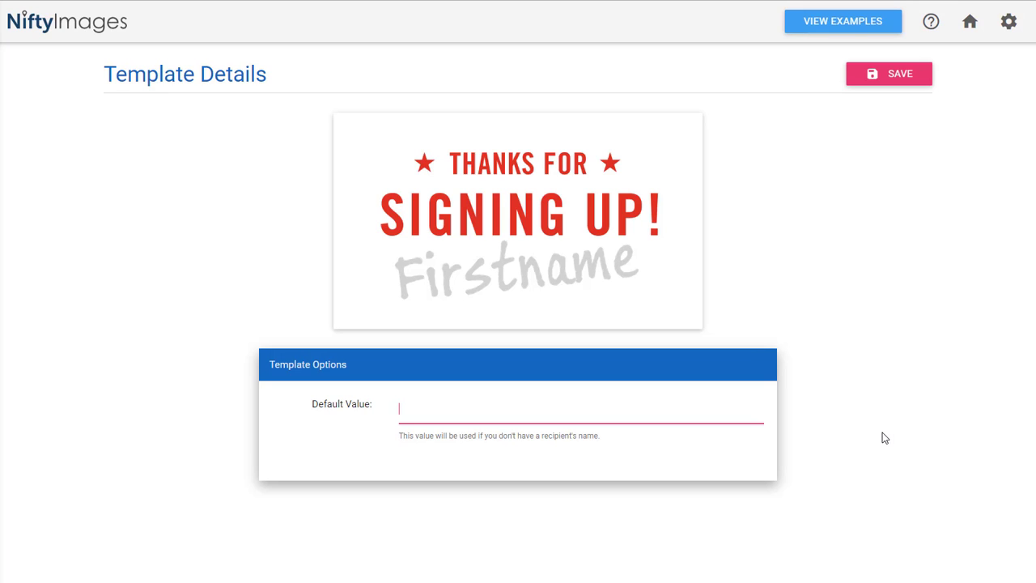
{"action": "type", "text": "You Awesome"}
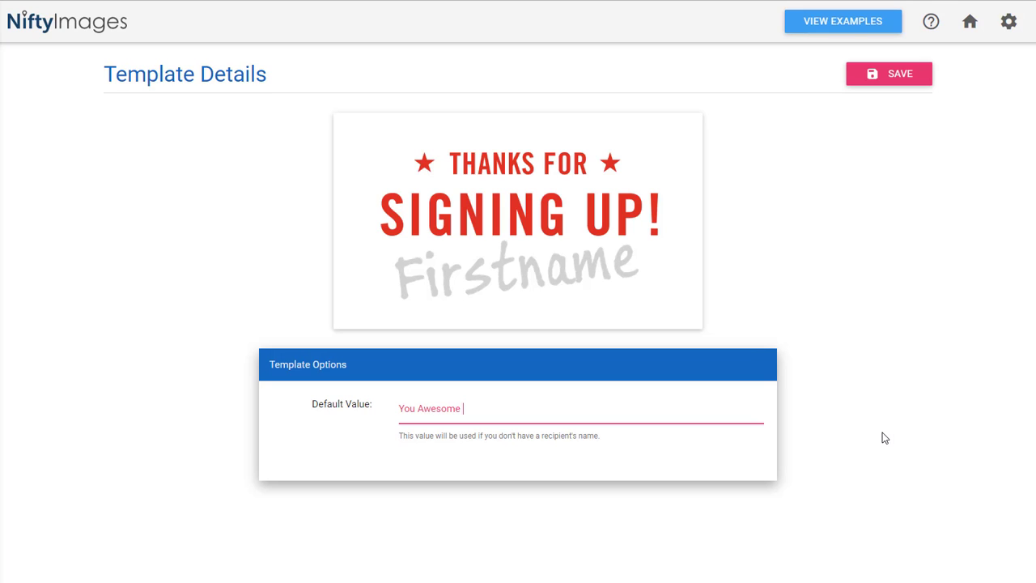
{"action": "type", "text": "Customer!"}
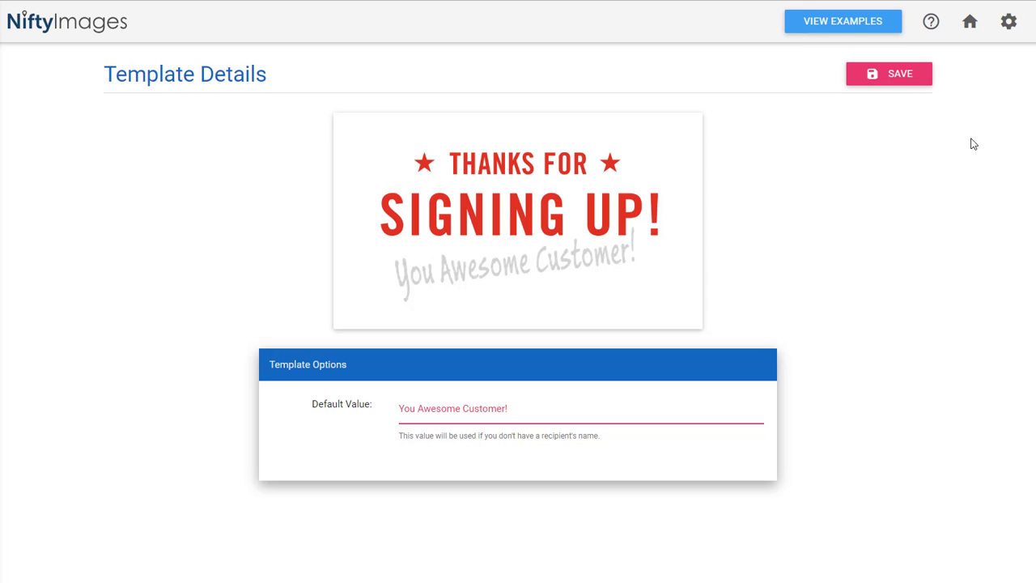
{"action": "mouse_move", "coordinate": [563, 357]}
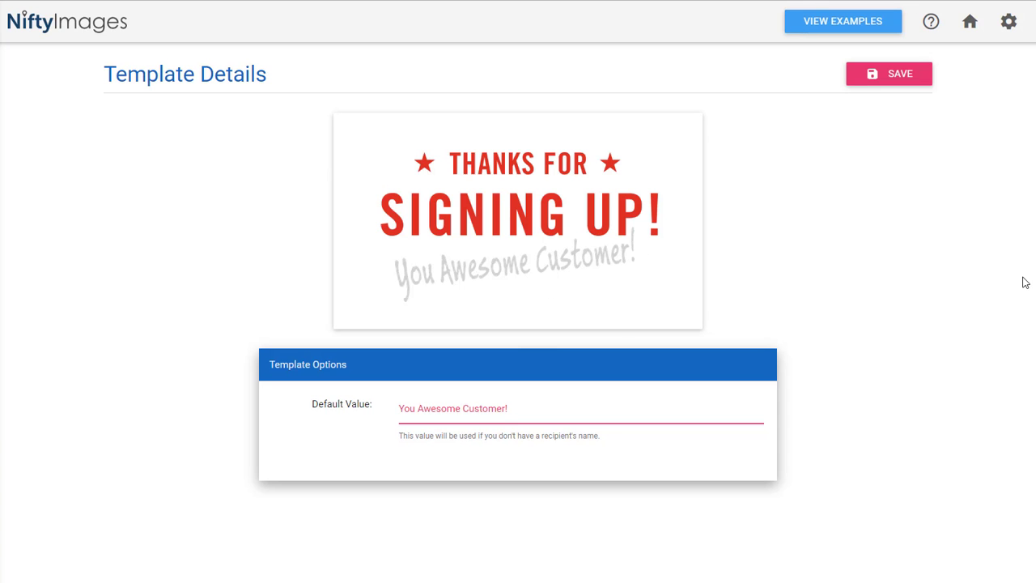
Save the personalized image under the name Dynamic Image Demo
{"action": "left_click", "coordinate": [889, 75]}
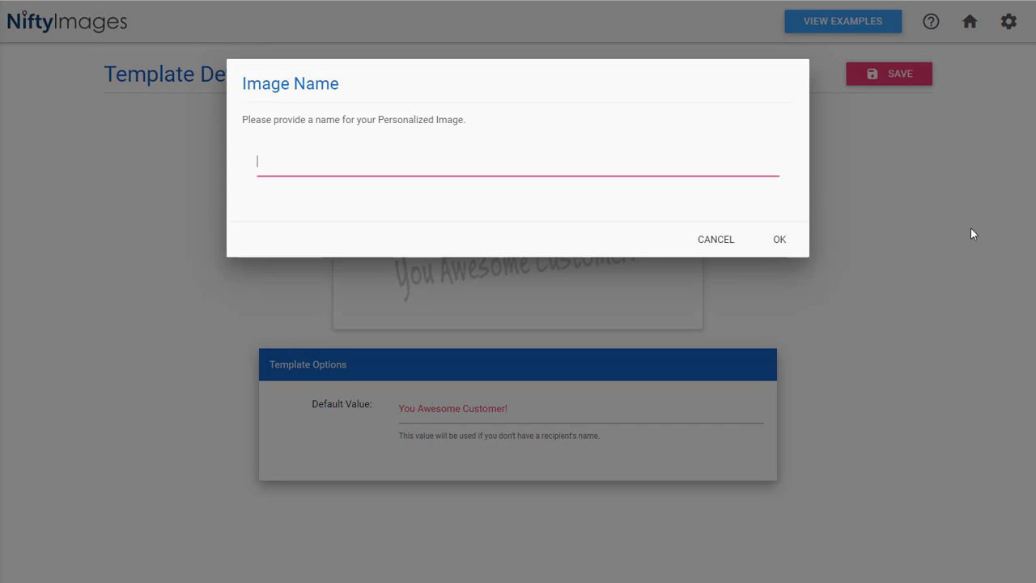
{"action": "type", "text": "D"}
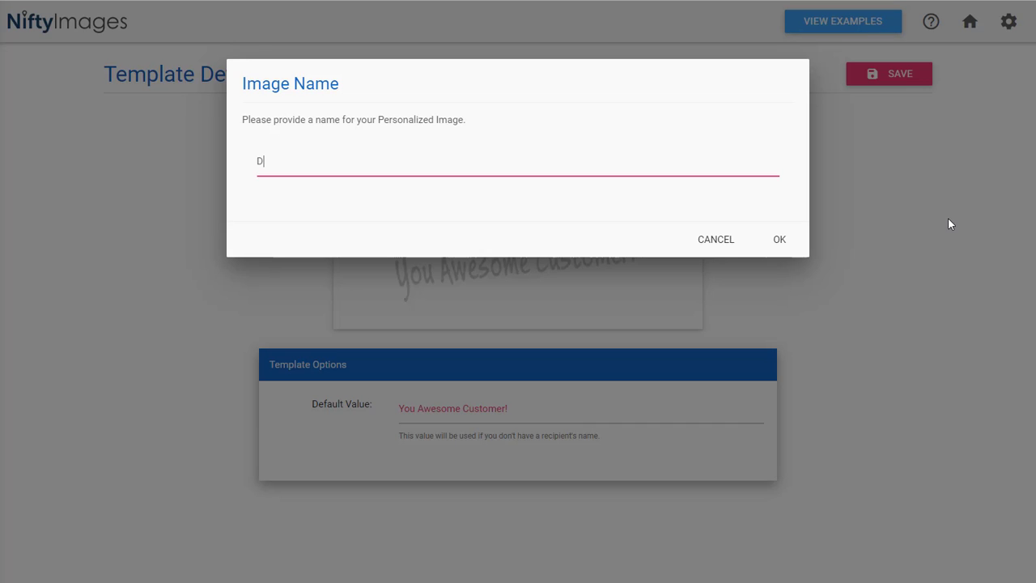
{"action": "type", "text": "yamic Image Demo"}
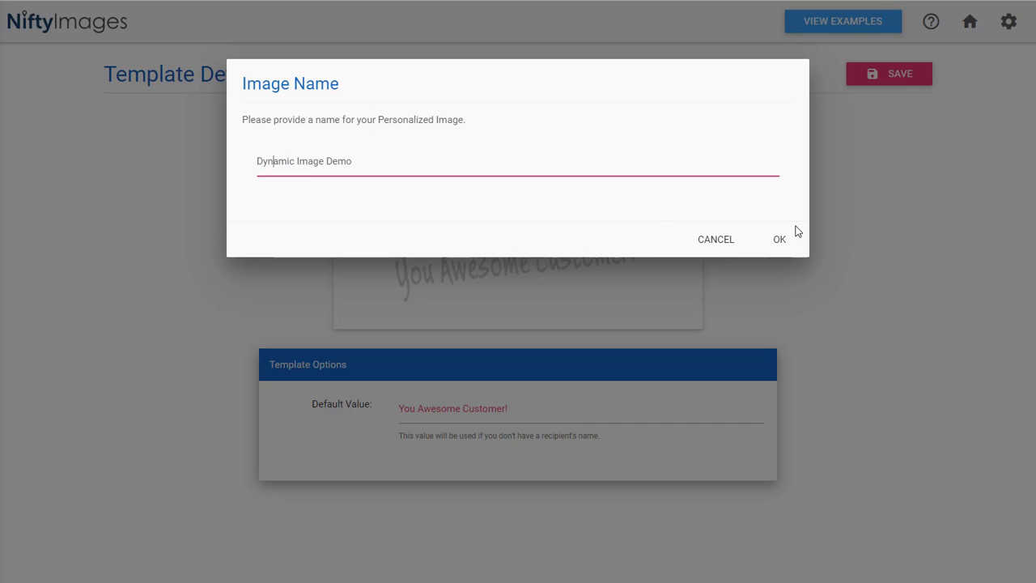
{"action": "left_click", "coordinate": [776, 240]}
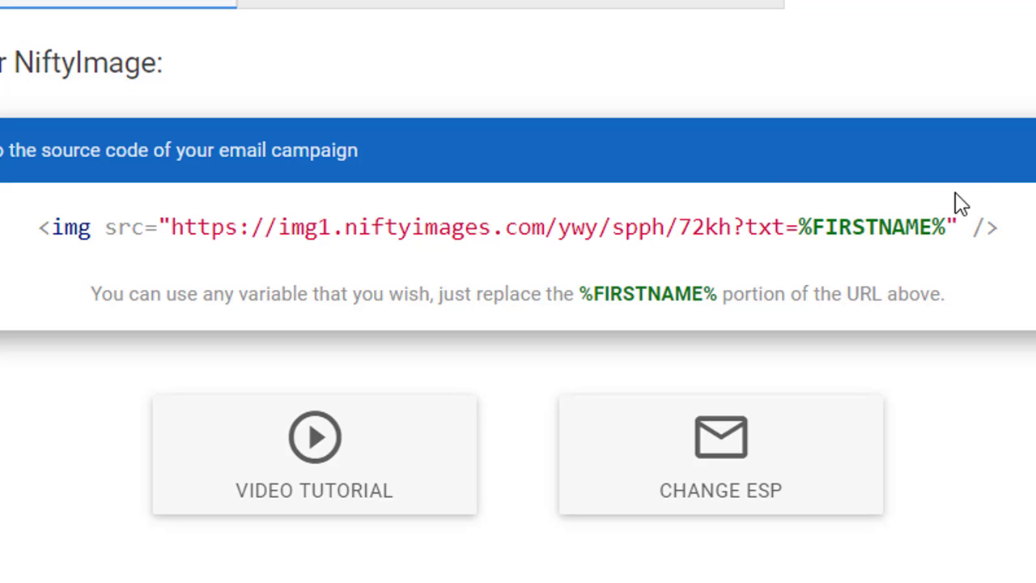
{"action": "mouse_move", "coordinate": [1027, 225]}
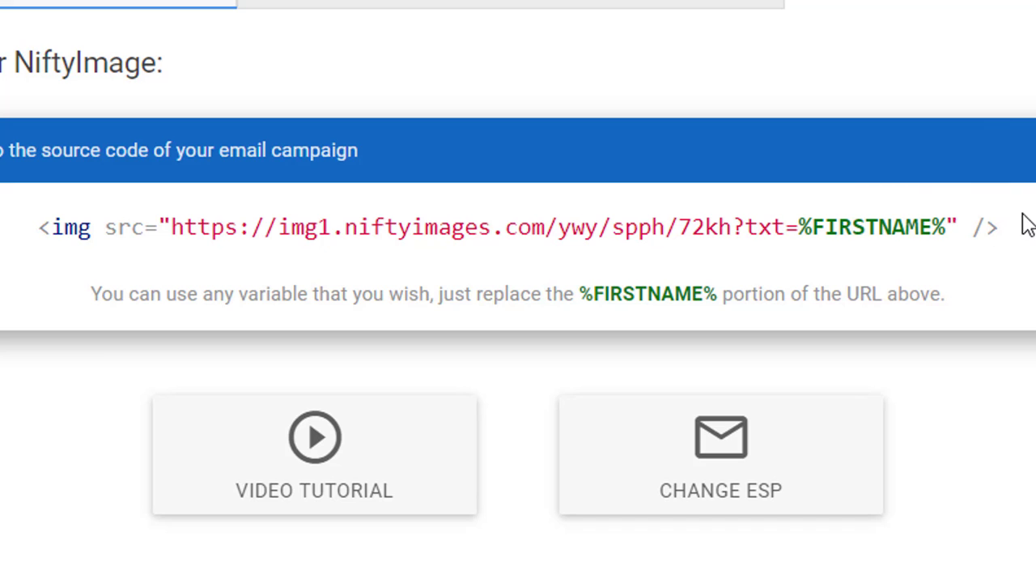
{"action": "mouse_move", "coordinate": [153, 303]}
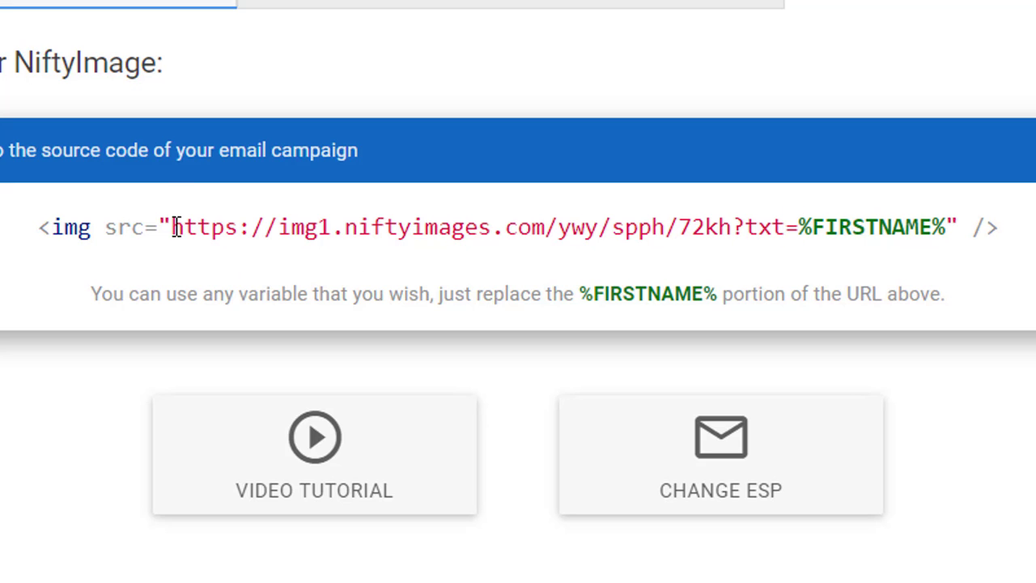
Select the image src URL from https through txt=, excluding the %FIRSTNAME% placeholder
{"action": "left_click_drag", "start_coordinate": [170, 226], "coordinate": [323, 227]}
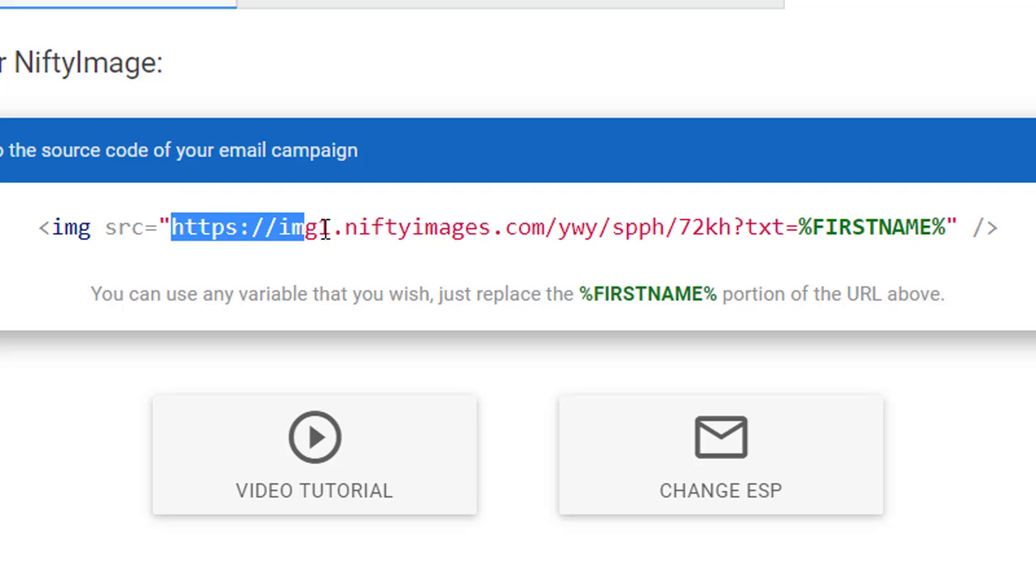
{"action": "left_click_drag", "start_coordinate": [304, 226], "coordinate": [777, 226]}
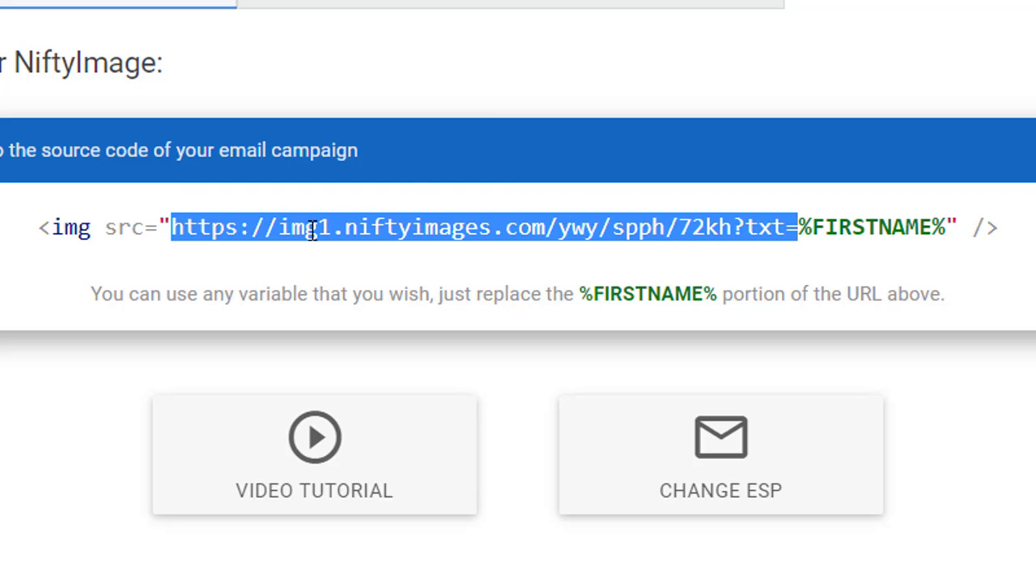
{"action": "mouse_move", "coordinate": [590, 227]}
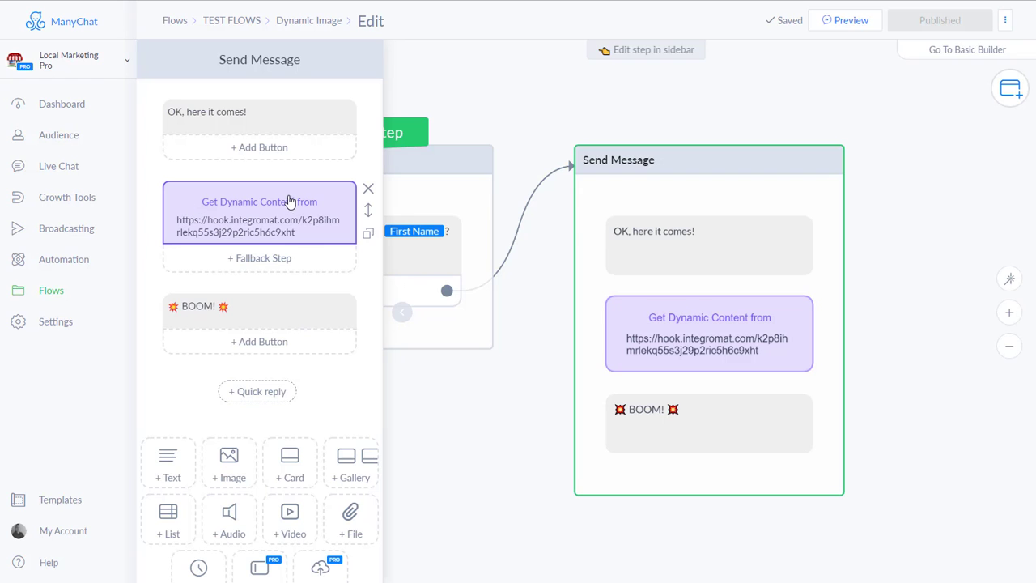
{"action": "left_click", "coordinate": [259, 210]}
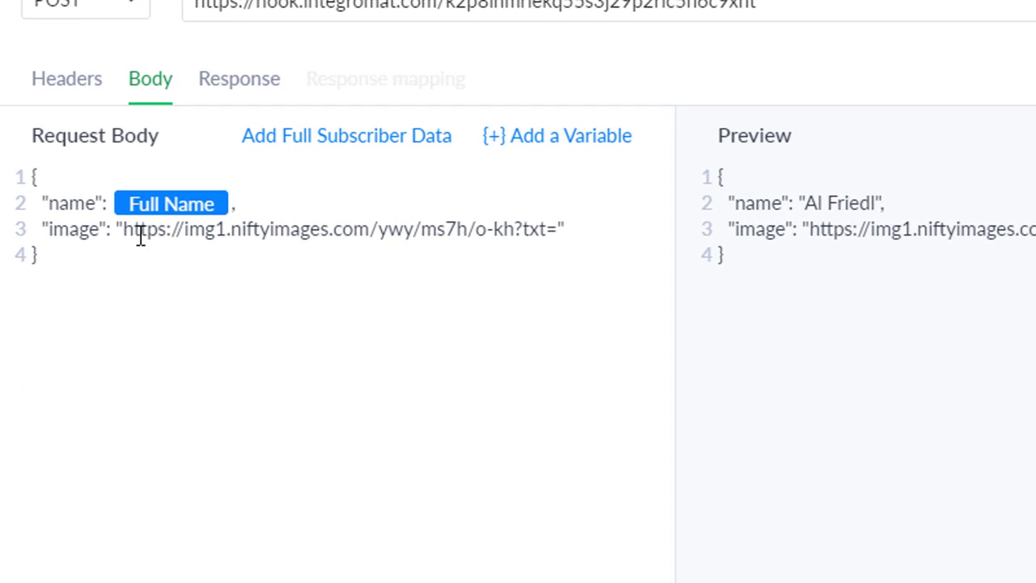
{"action": "left_click_drag", "start_coordinate": [126, 228], "coordinate": [550, 228]}
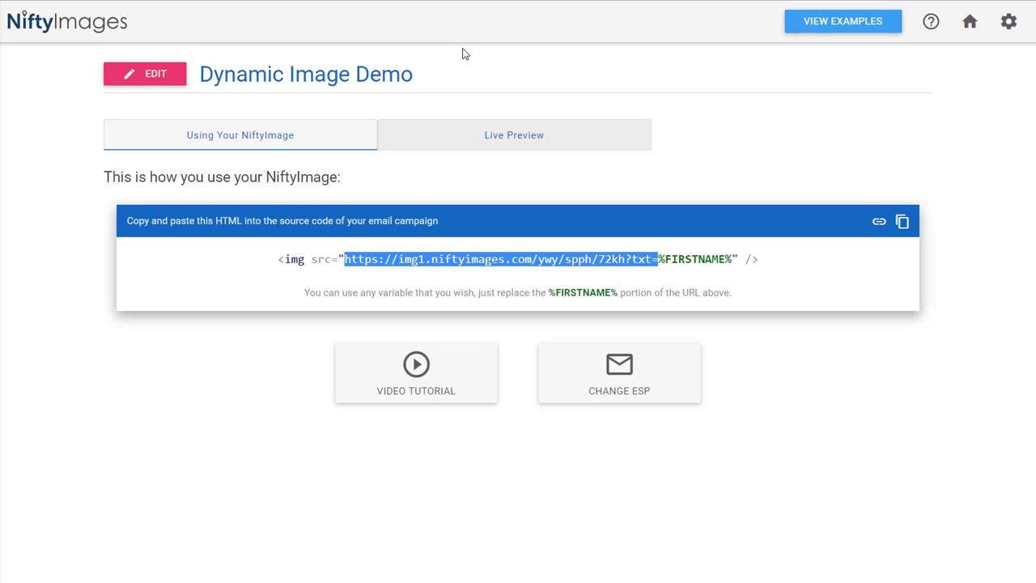
{"action": "mouse_move", "coordinate": [514, 134]}
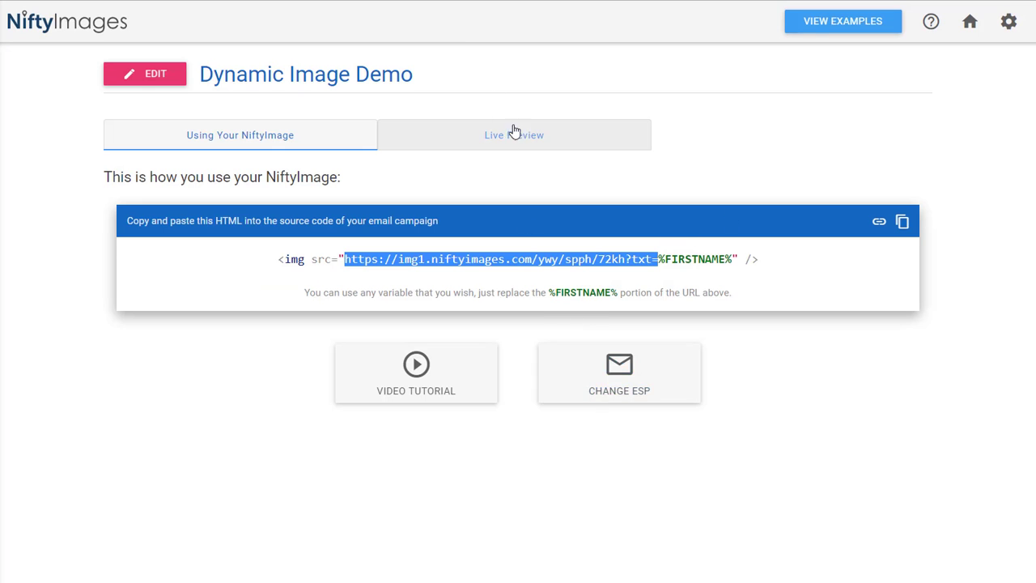
Check the live preview with the name Pat Friedl and a couple of random names
{"action": "left_click", "coordinate": [513, 135]}
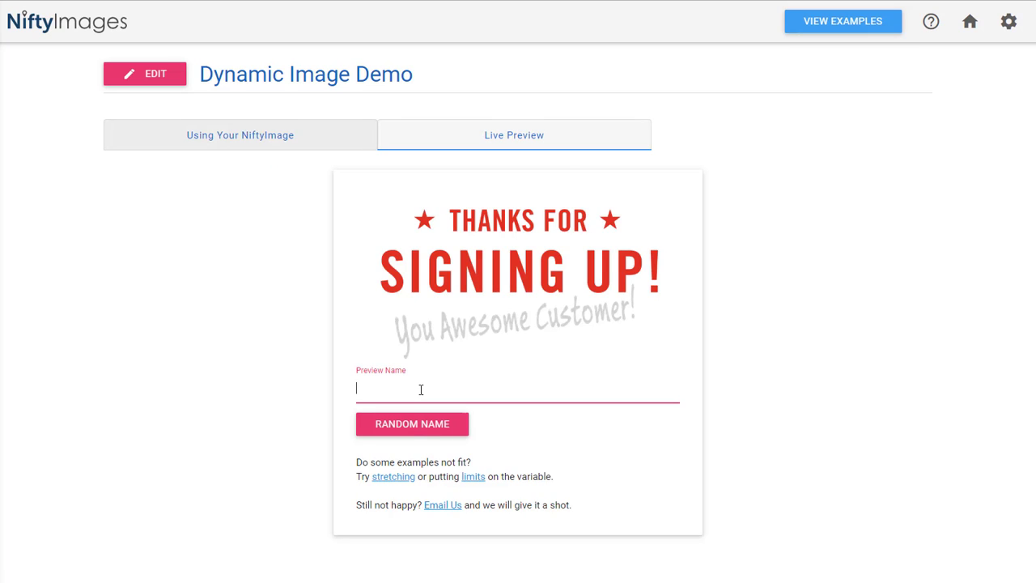
{"action": "type", "text": "Pat"}
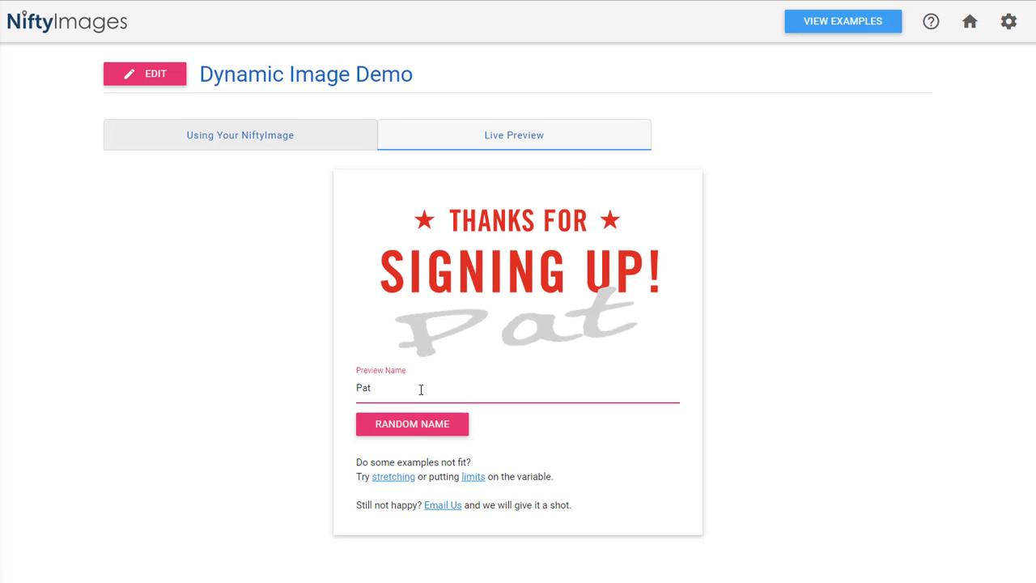
{"action": "type", "text": "Friedl"}
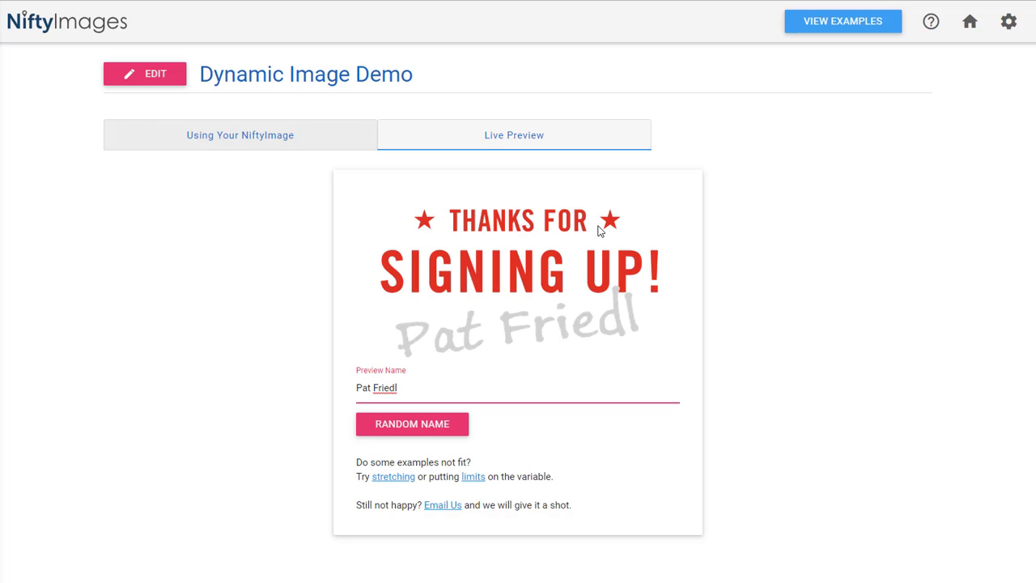
{"action": "left_click", "coordinate": [411, 424]}
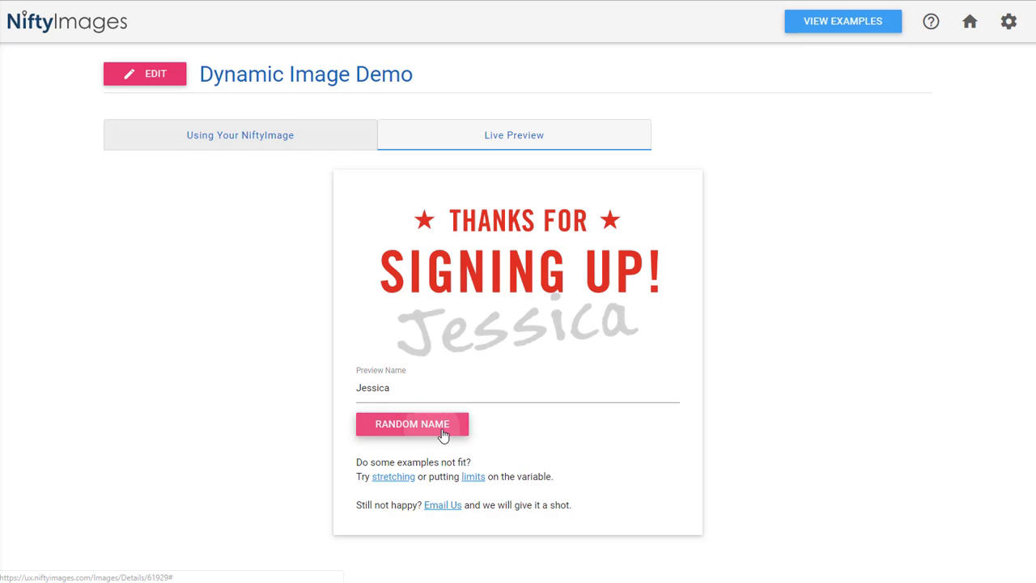
{"action": "left_click", "coordinate": [411, 424]}
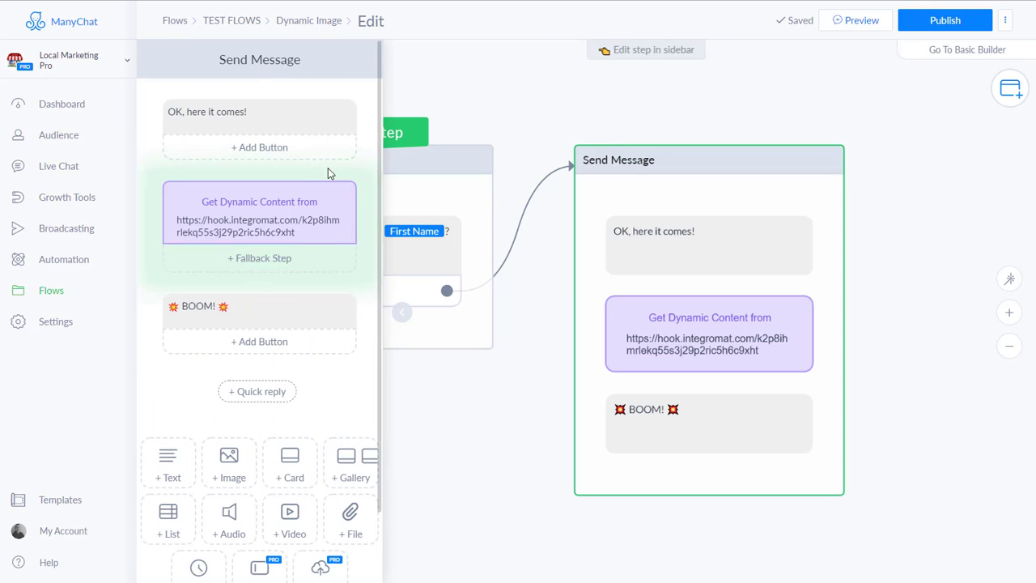
Open the Edit Request settings of the Get Dynamic Content block
{"action": "left_click", "coordinate": [259, 212]}
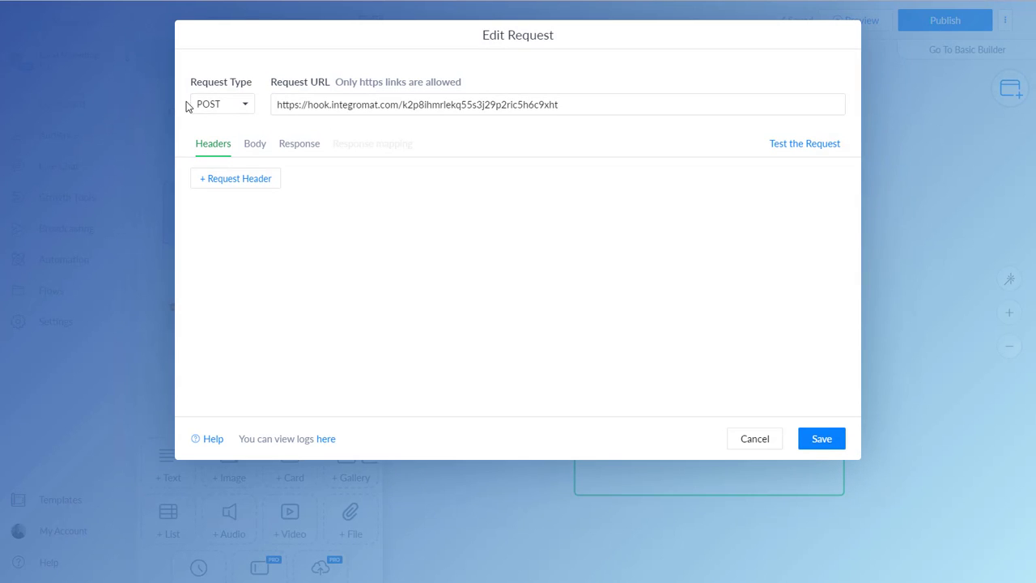
{"action": "mouse_move", "coordinate": [639, 128]}
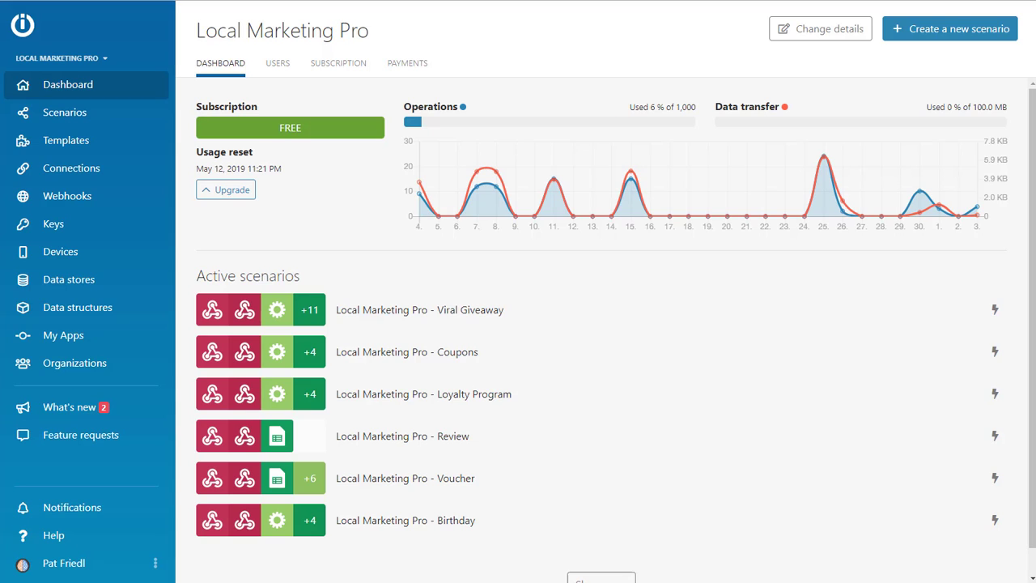
{"action": "mouse_move", "coordinate": [333, 200]}
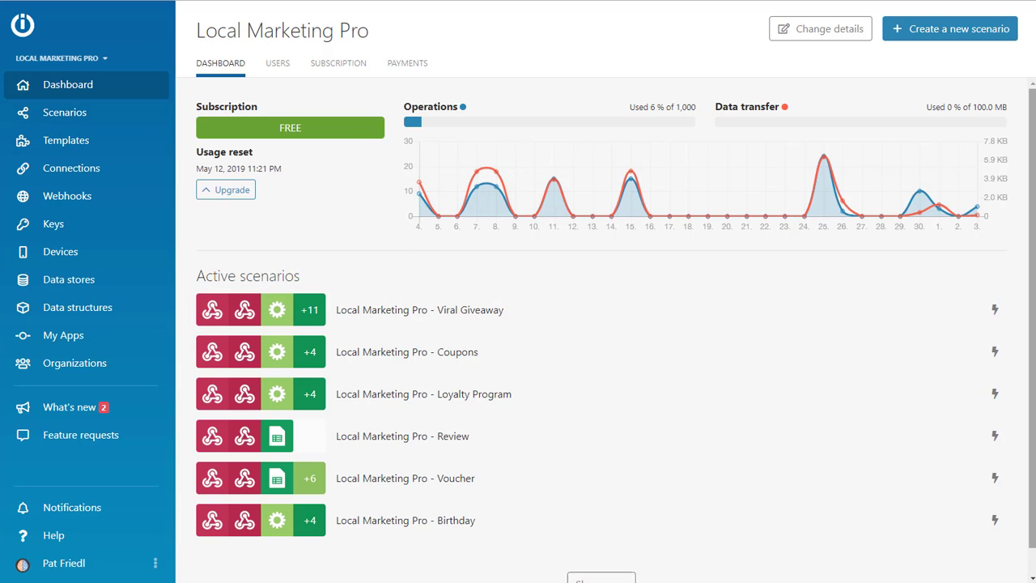
Go to the Scenarios page and create a new empty scenario
{"action": "left_click", "coordinate": [65, 112]}
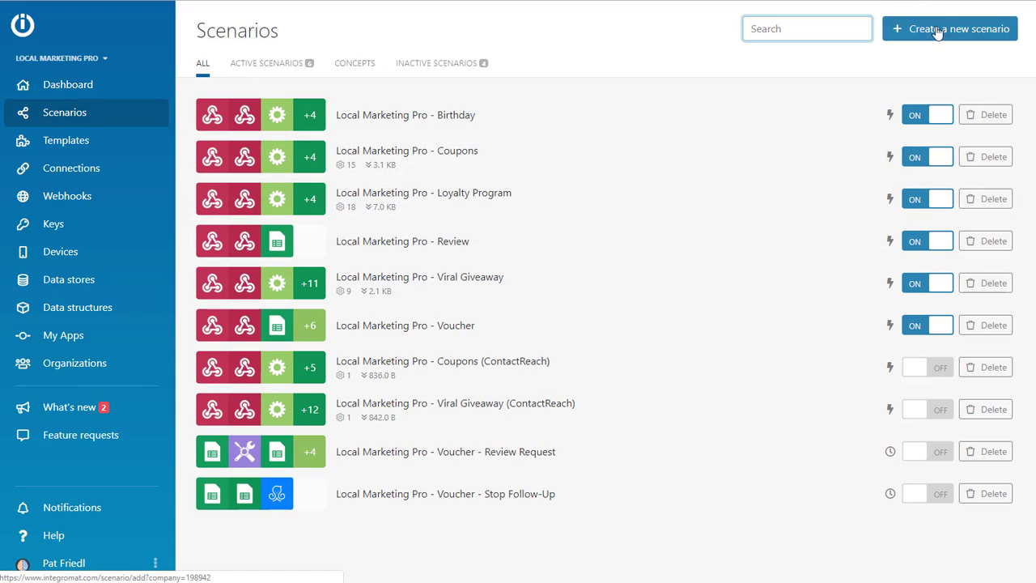
{"action": "left_click", "coordinate": [949, 29]}
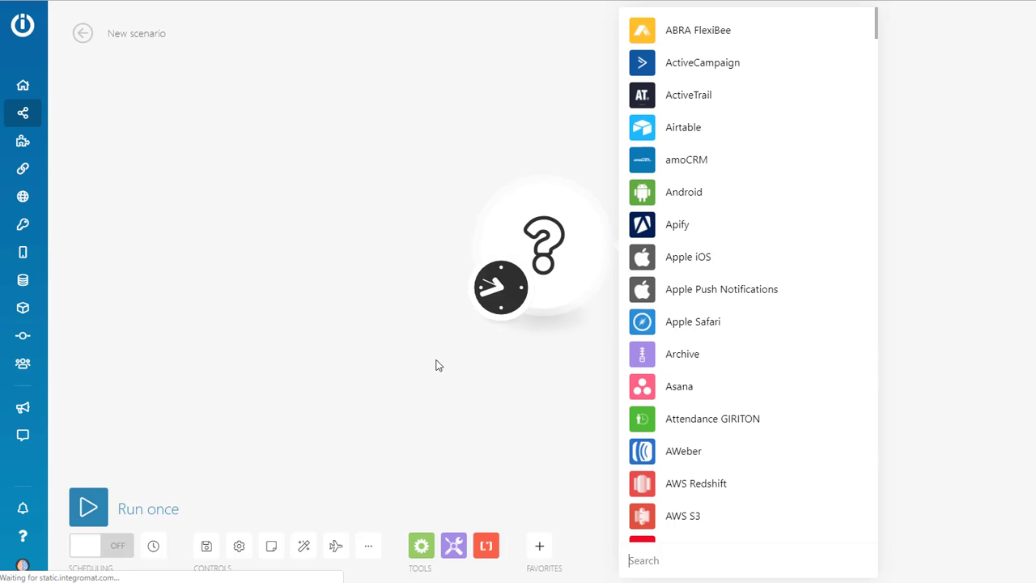
Import the Nifty-Images.json blueprint, giving a custom webhook linked to a webhook response
{"action": "scroll", "scroll_direction": "down", "scroll_amount": 3}
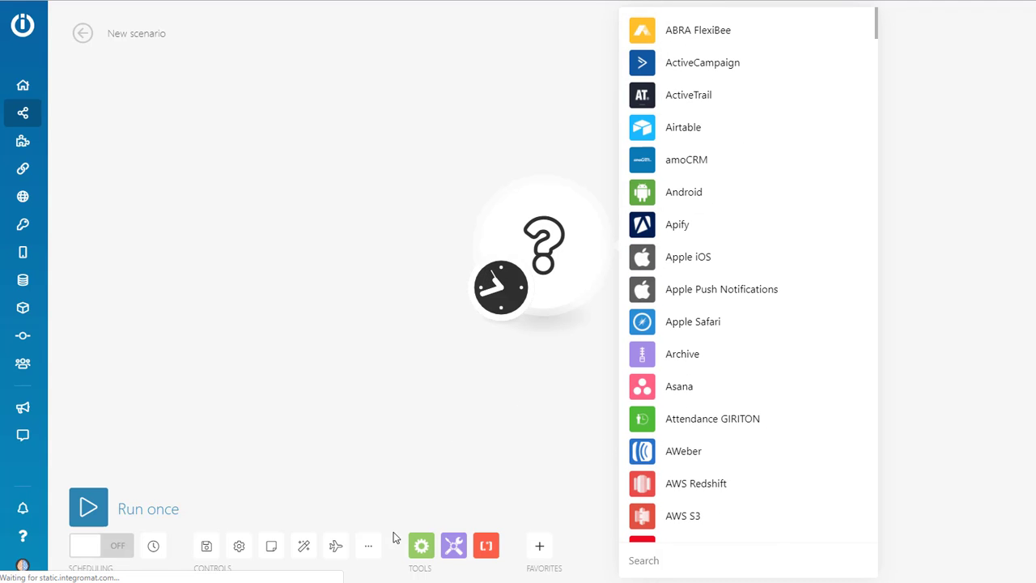
{"action": "left_click", "coordinate": [367, 543]}
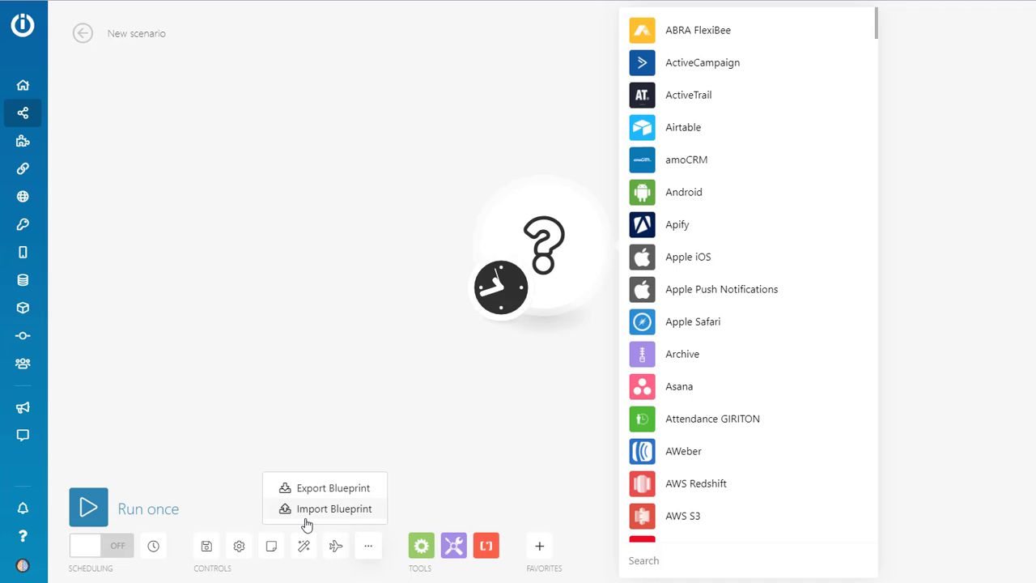
{"action": "left_click", "coordinate": [334, 508]}
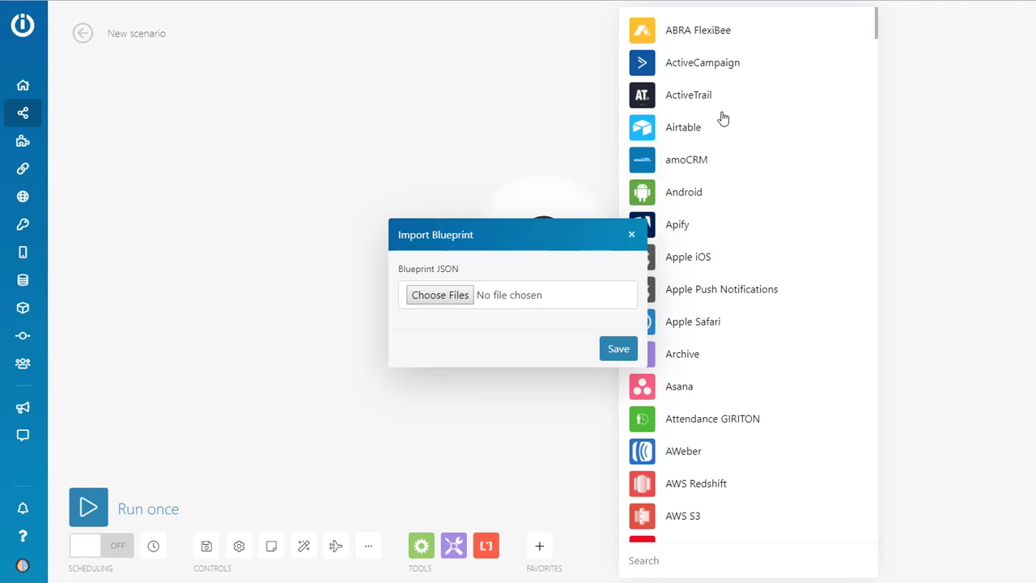
{"action": "mouse_move", "coordinate": [836, 210]}
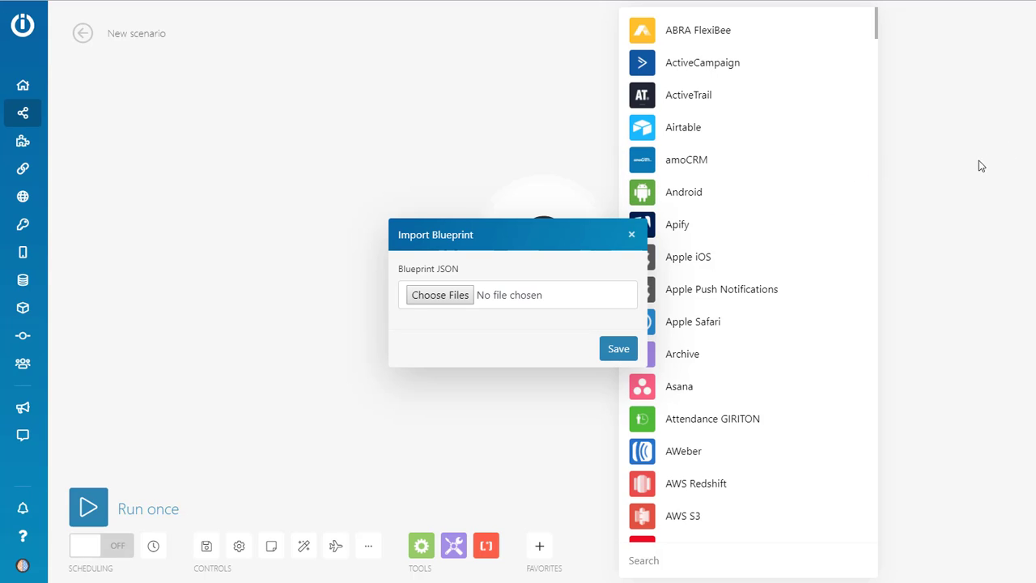
{"action": "mouse_move", "coordinate": [926, 142]}
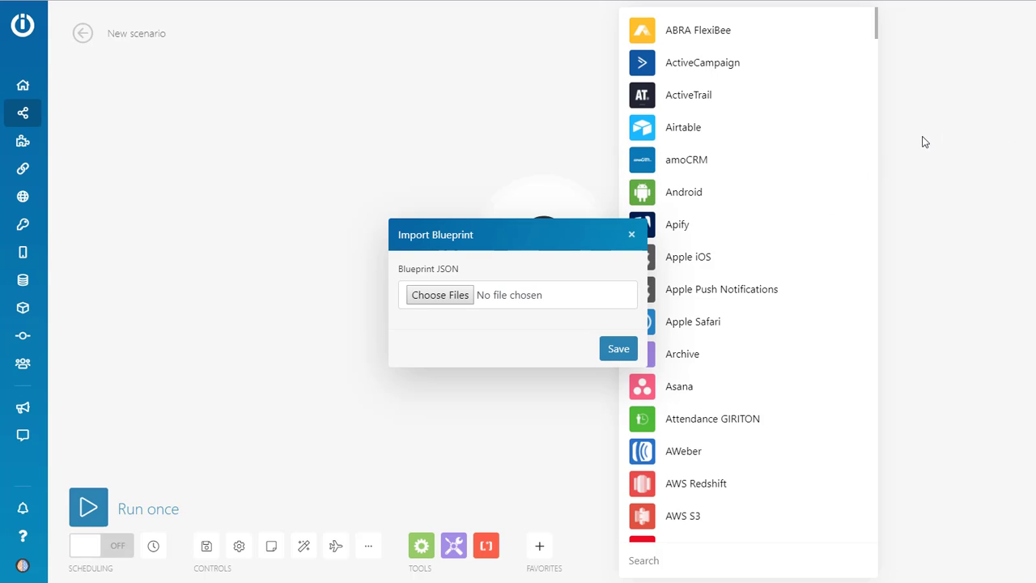
{"action": "mouse_move", "coordinate": [728, 224]}
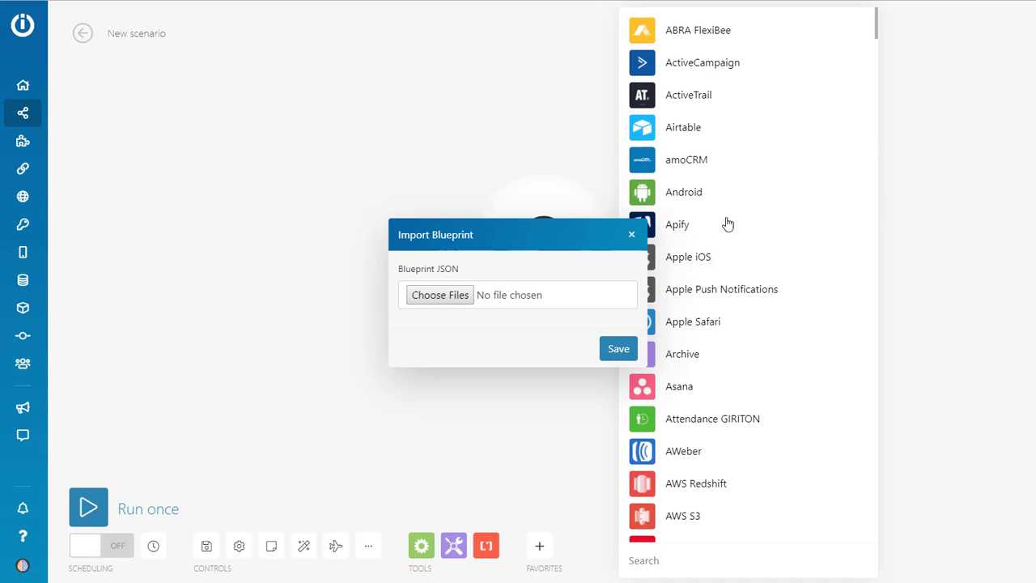
{"action": "mouse_move", "coordinate": [564, 209]}
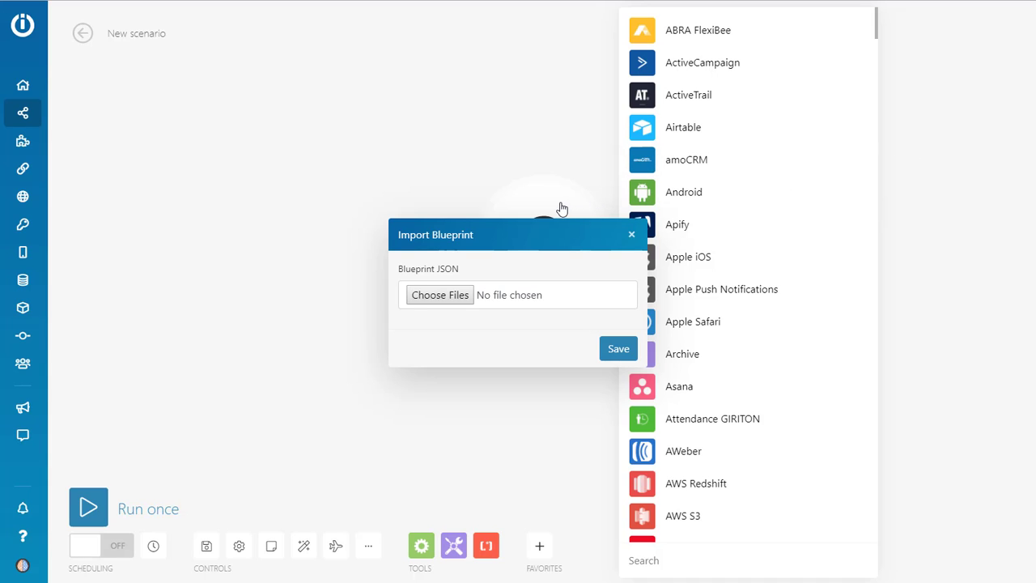
{"action": "mouse_move", "coordinate": [526, 168]}
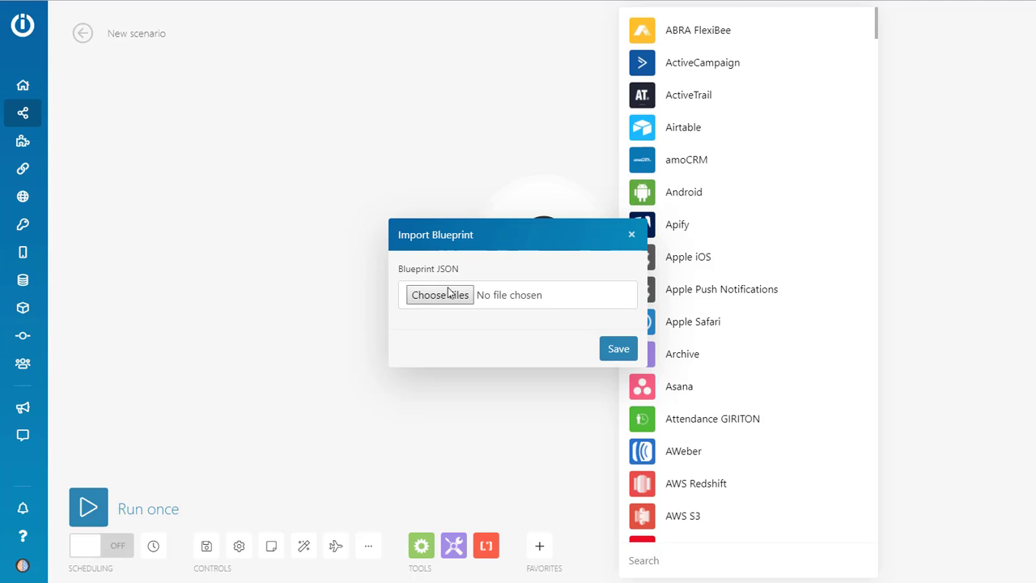
{"action": "left_click", "coordinate": [440, 295]}
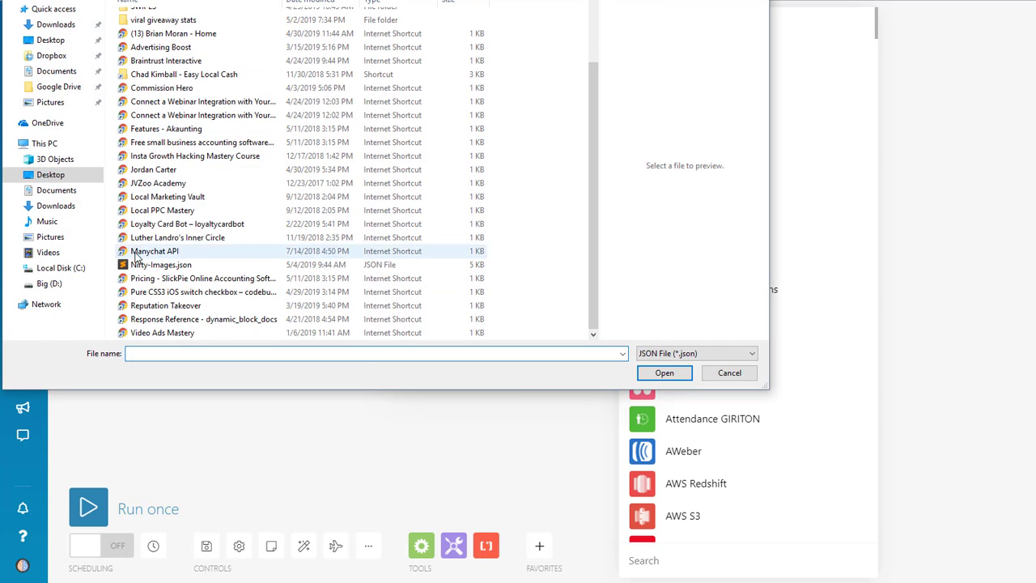
{"action": "left_click", "coordinate": [162, 266]}
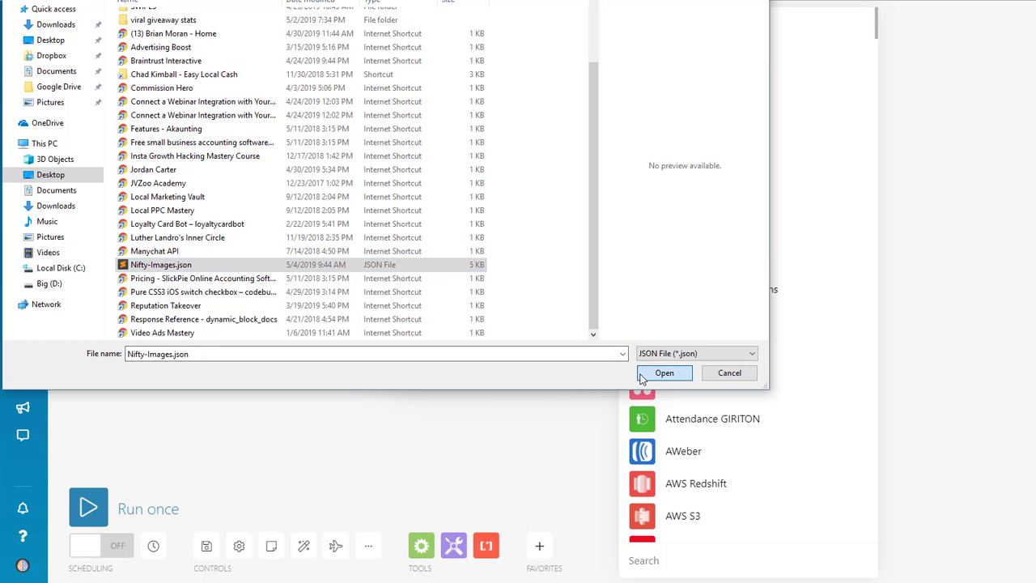
{"action": "left_click", "coordinate": [663, 372]}
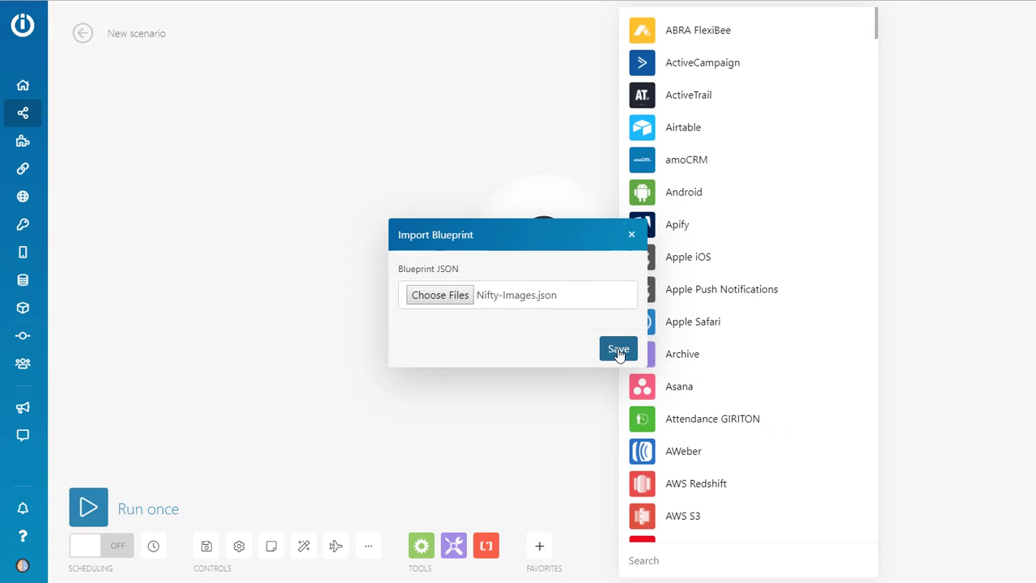
{"action": "left_click", "coordinate": [619, 350]}
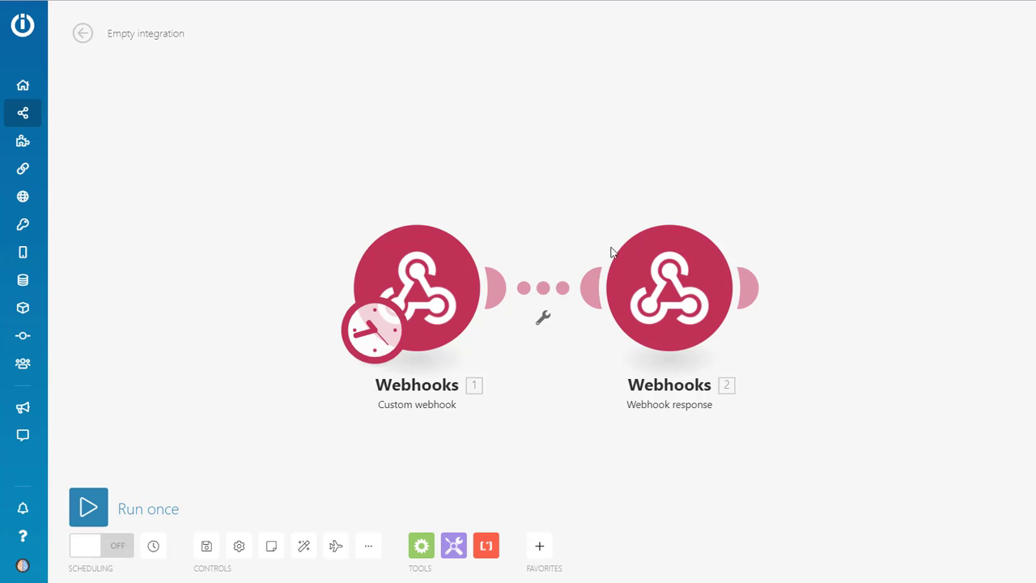
{"action": "mouse_move", "coordinate": [554, 419]}
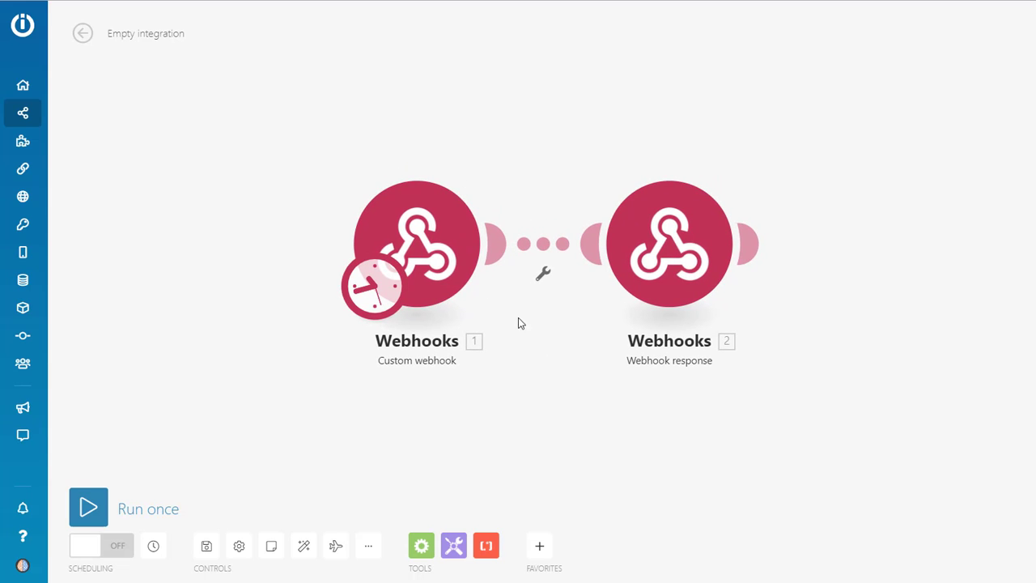
Rename the scenario title from Empty integration to Dynamic Image Demo
{"action": "left_click", "coordinate": [146, 32]}
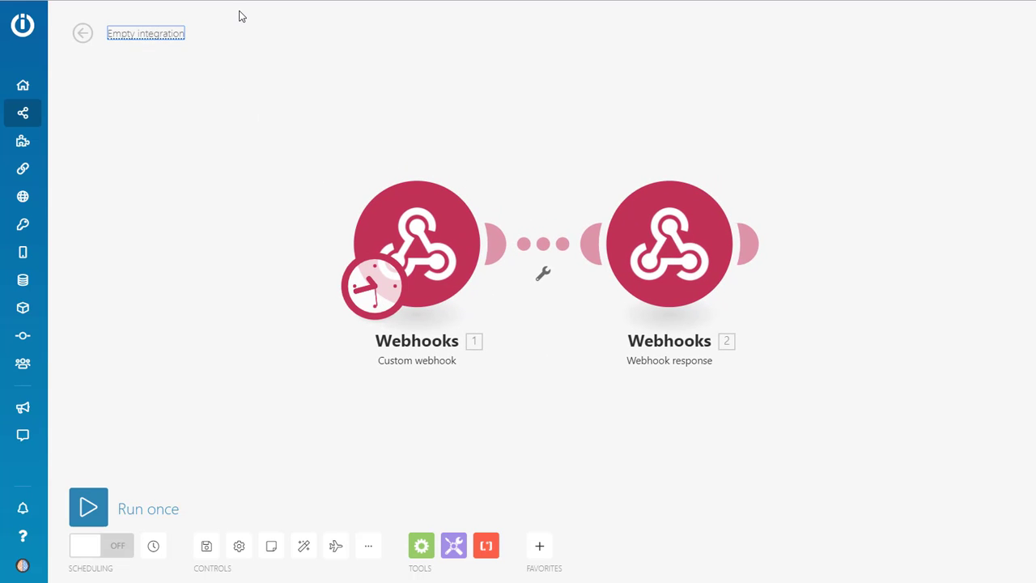
{"action": "type", "text": "Dynamic Image Demo"}
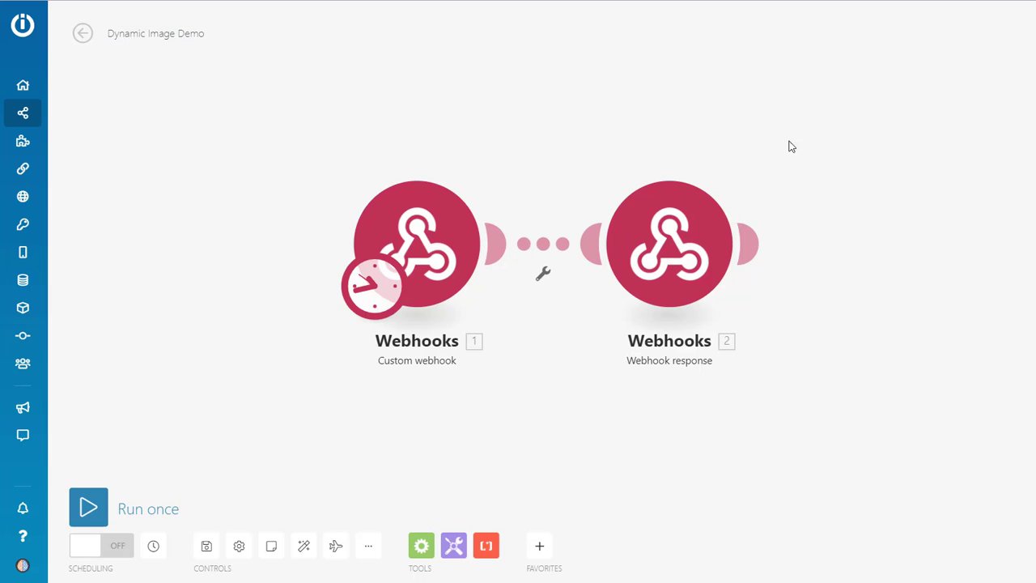
{"action": "mouse_move", "coordinate": [283, 281]}
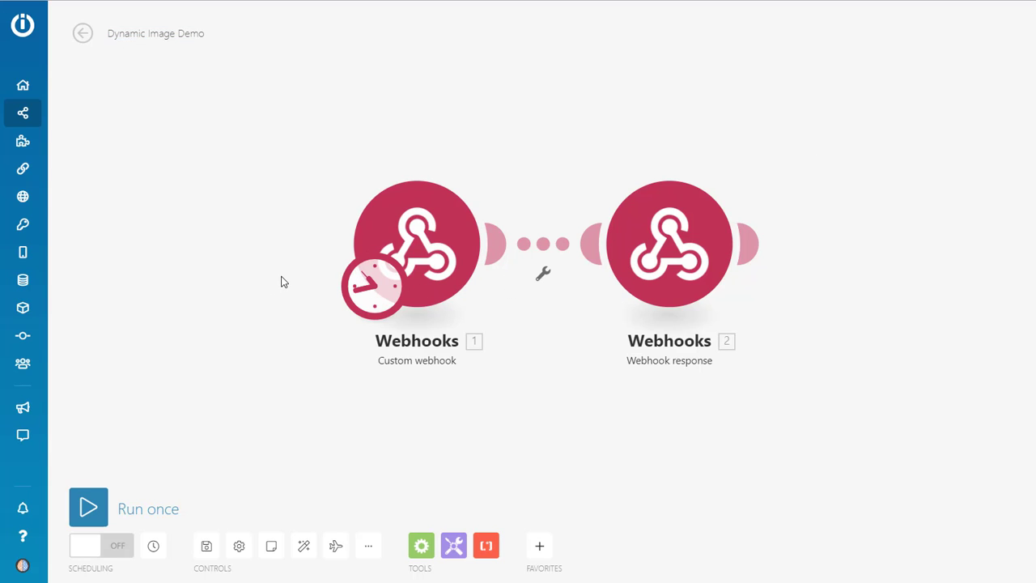
{"action": "mouse_move", "coordinate": [530, 333]}
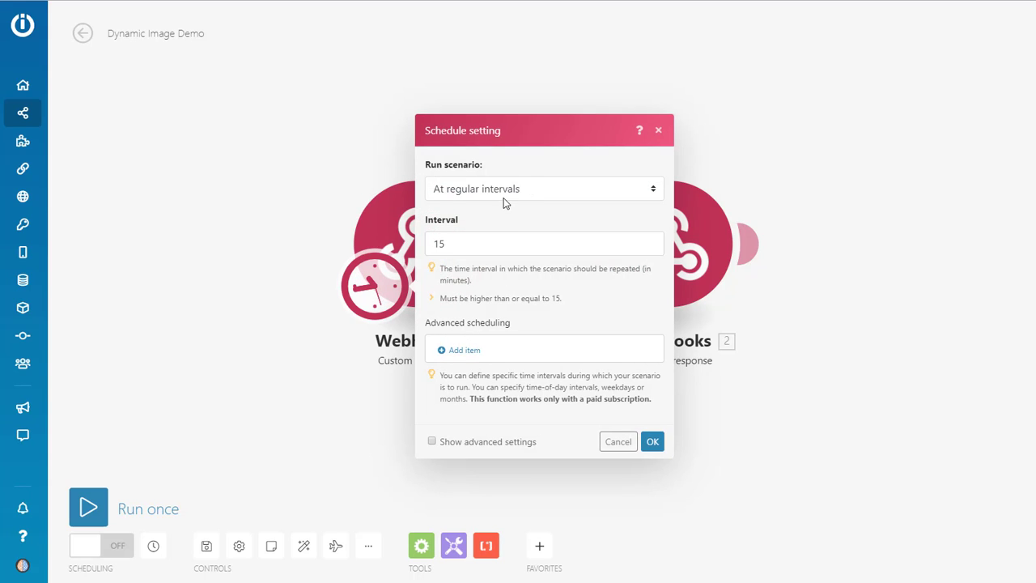
Schedule the webhook scenario to run Immediately instead of at regular intervals
{"action": "left_click", "coordinate": [544, 188]}
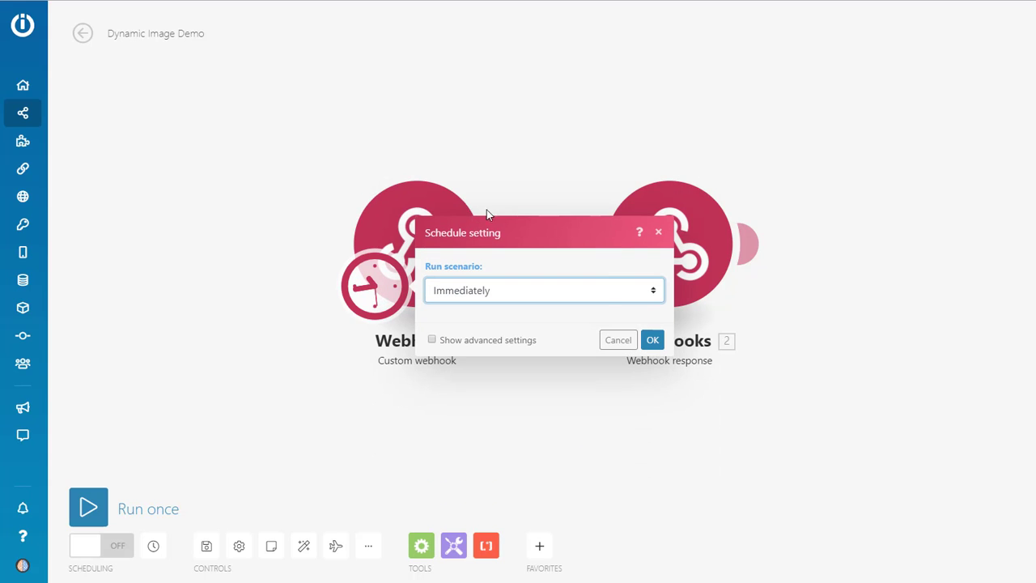
{"action": "left_click", "coordinate": [652, 340]}
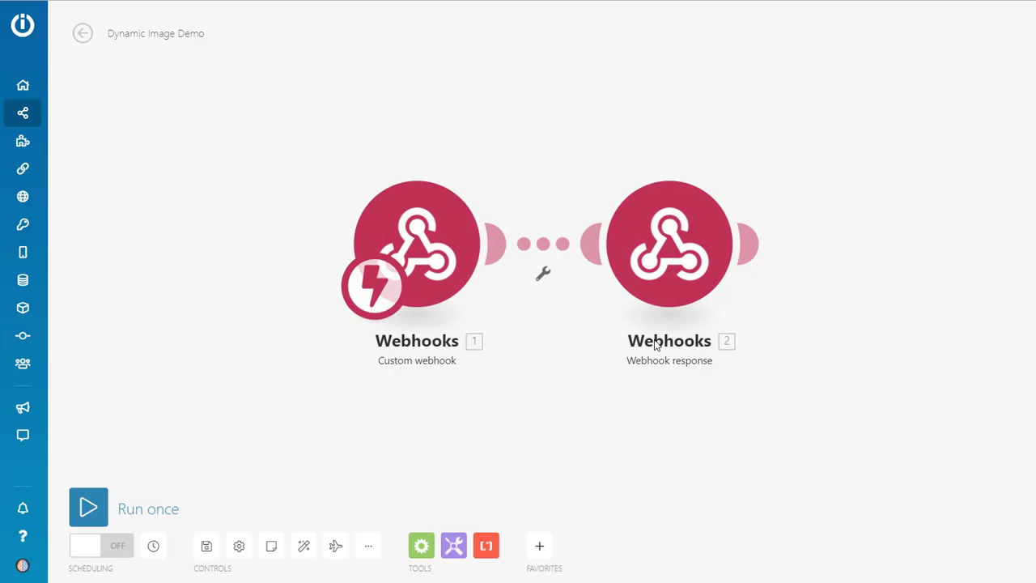
{"action": "mouse_move", "coordinate": [571, 363]}
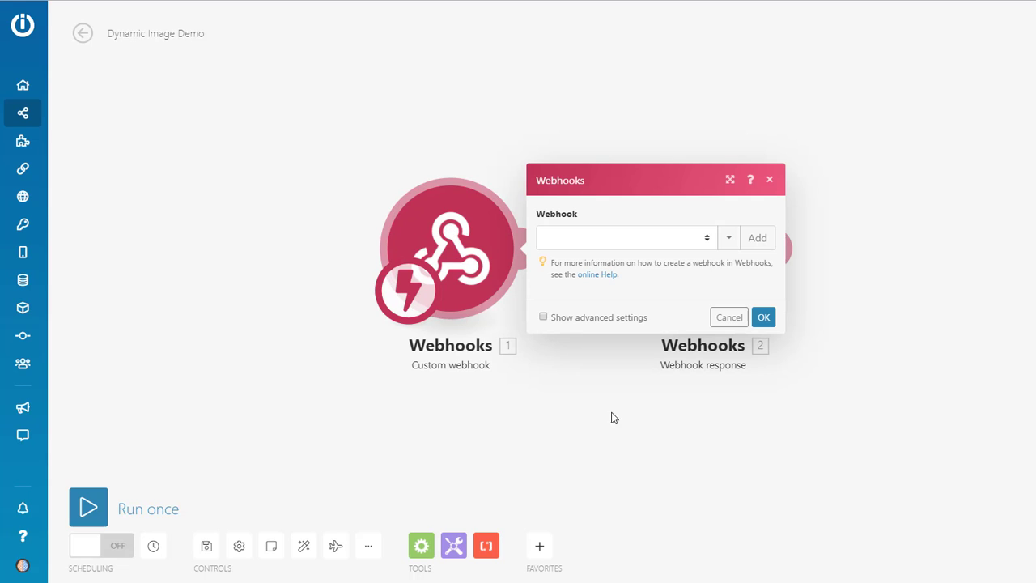
Add a new custom webhook named 'Dynamic Images Demo' and save it
{"action": "left_click", "coordinate": [756, 236]}
{"action": "type", "text": "D"}
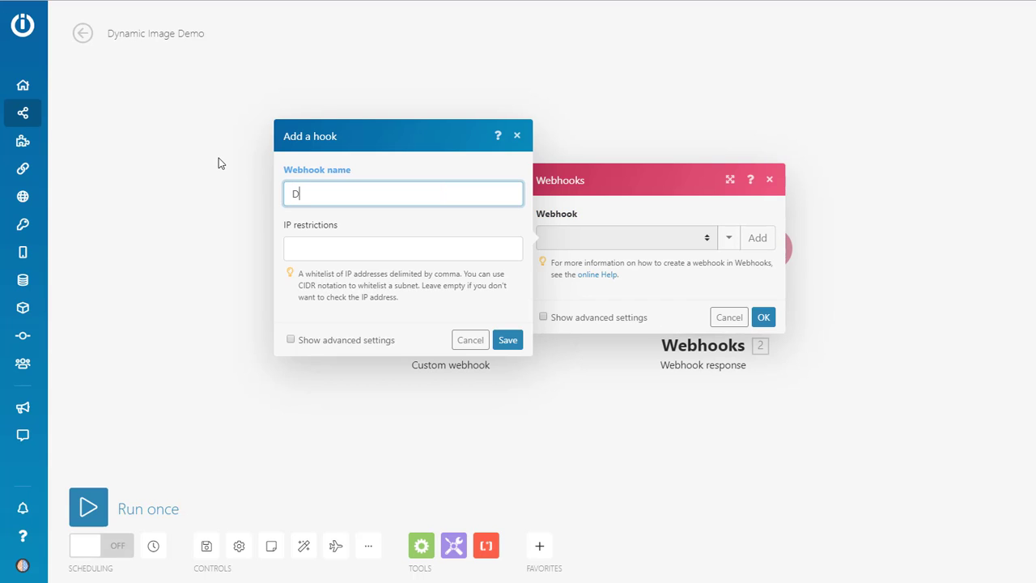
{"action": "type", "text": "ynamic Images"}
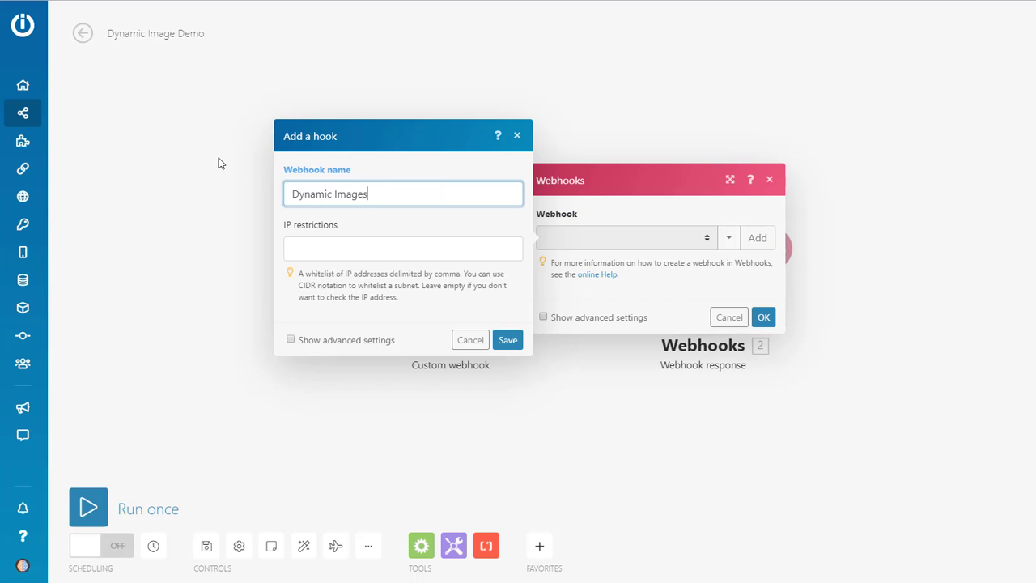
{"action": "type", "text": "Demo"}
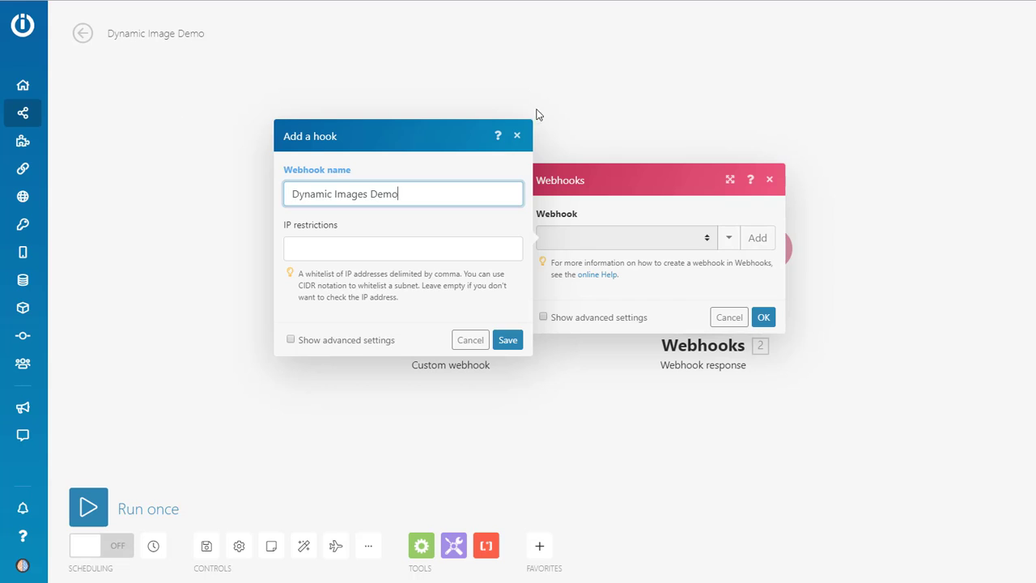
{"action": "left_click", "coordinate": [509, 340]}
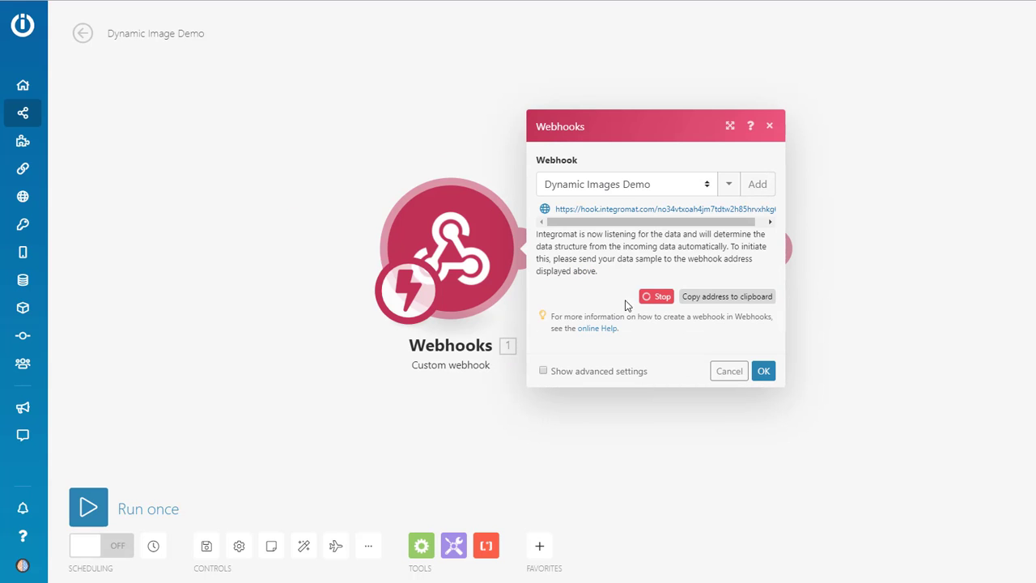
Copy the new webhook's address to the clipboard while it listens for data
{"action": "left_click", "coordinate": [655, 209]}
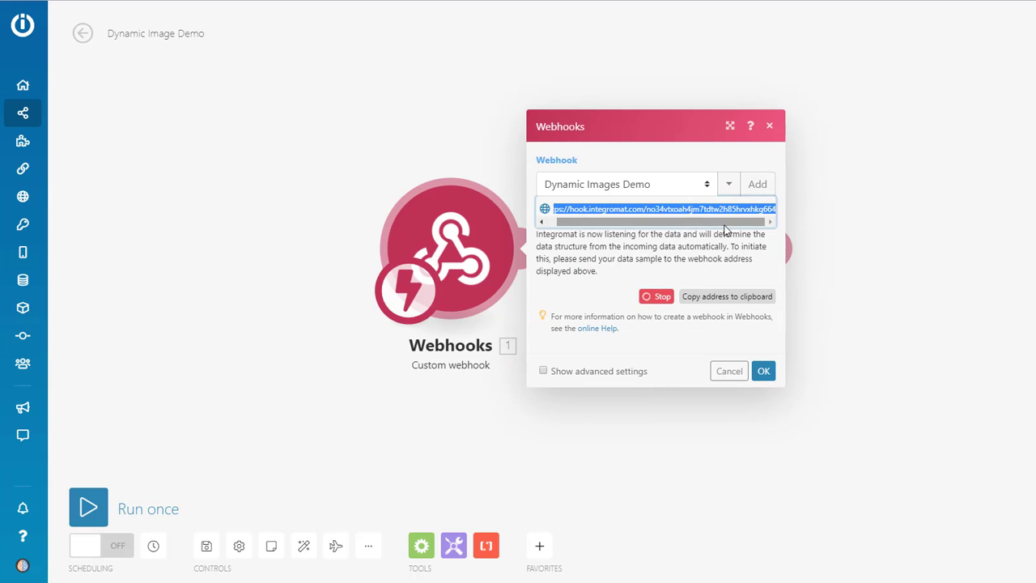
{"action": "mouse_move", "coordinate": [620, 230]}
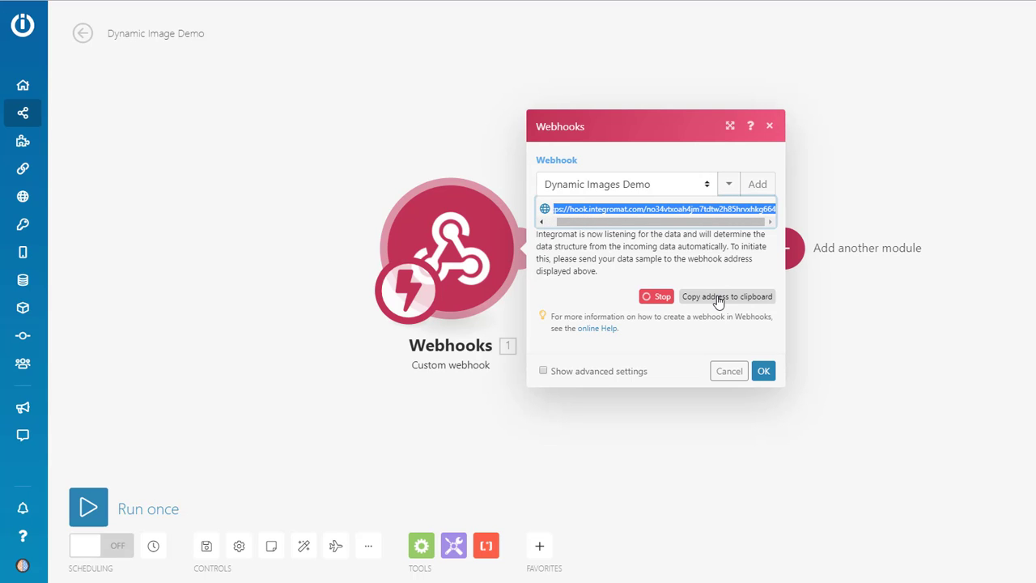
{"action": "left_click", "coordinate": [725, 295]}
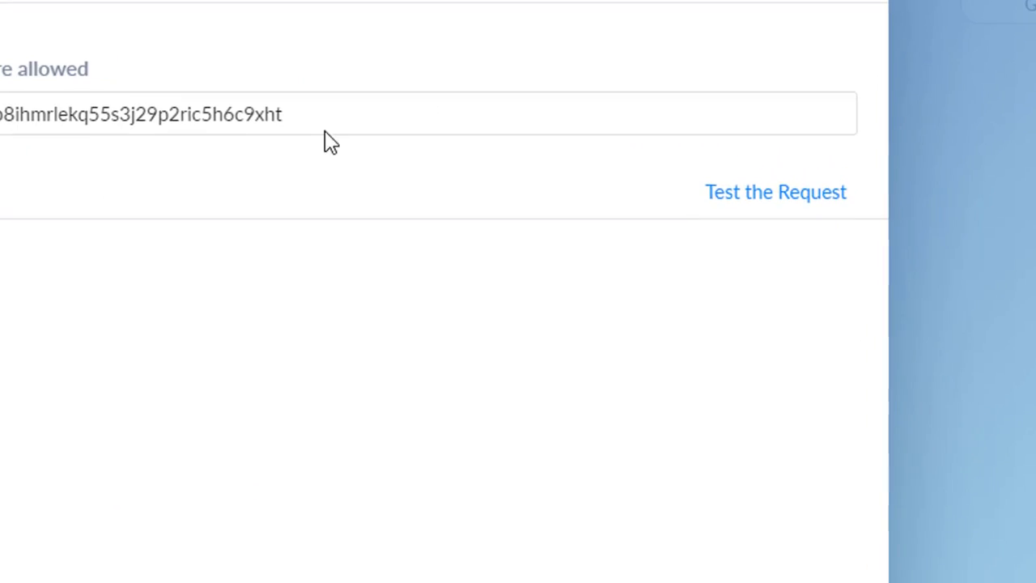
Test the request against the webhook URL and check the Accepted response
{"action": "left_click", "coordinate": [142, 113]}
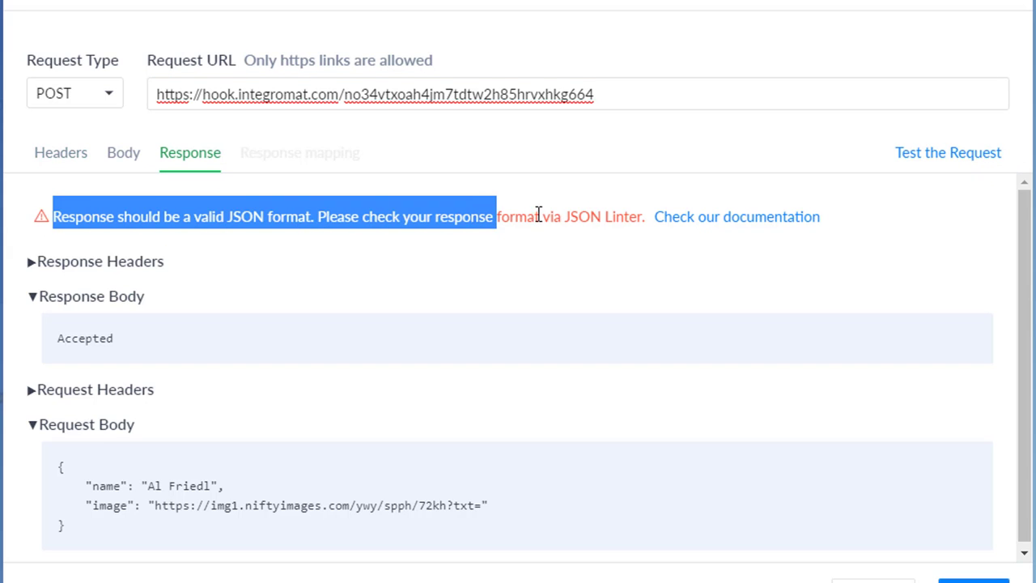
{"action": "double_click", "coordinate": [85, 339]}
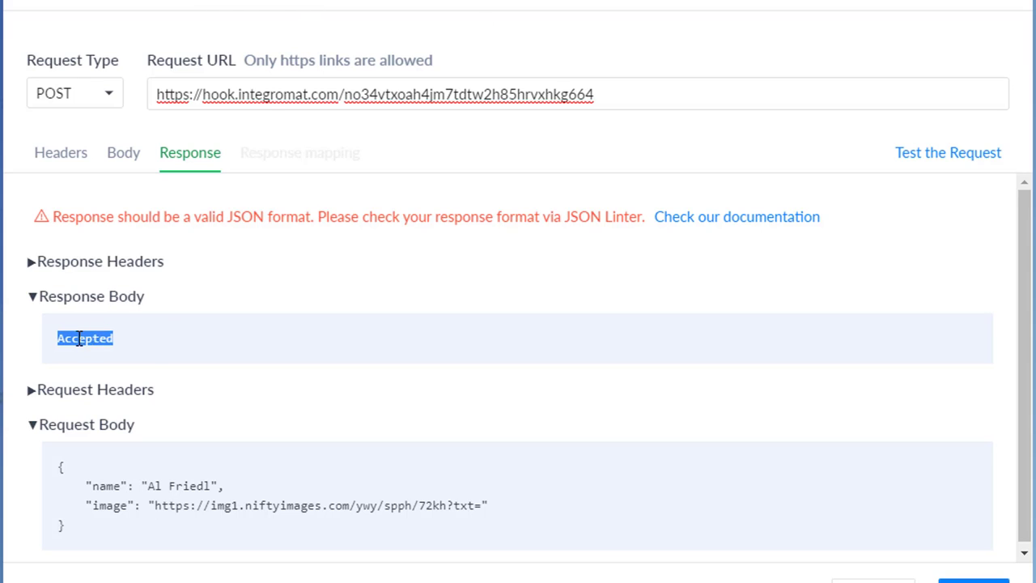
{"action": "mouse_move", "coordinate": [380, 347]}
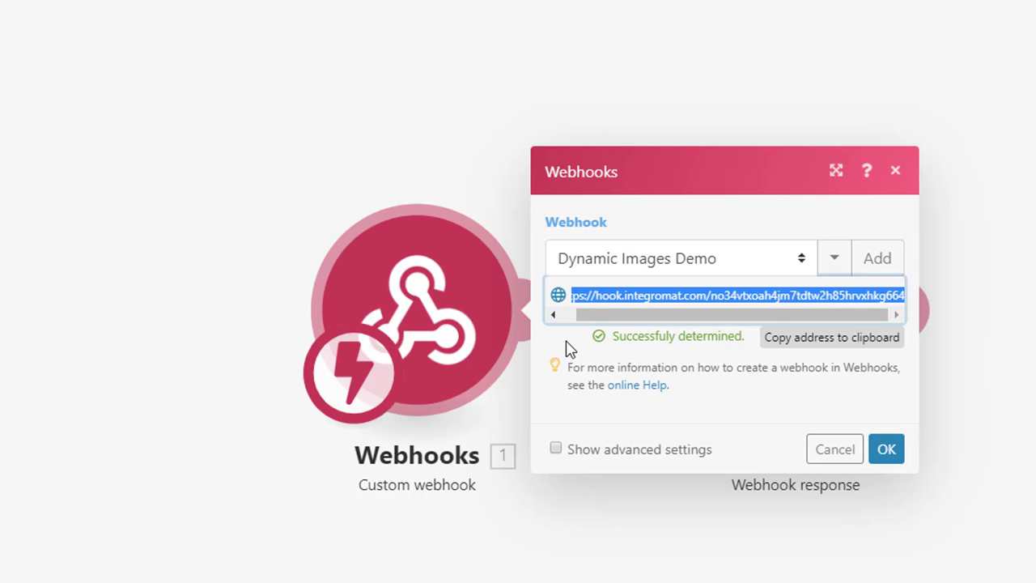
{"action": "mouse_move", "coordinate": [700, 340]}
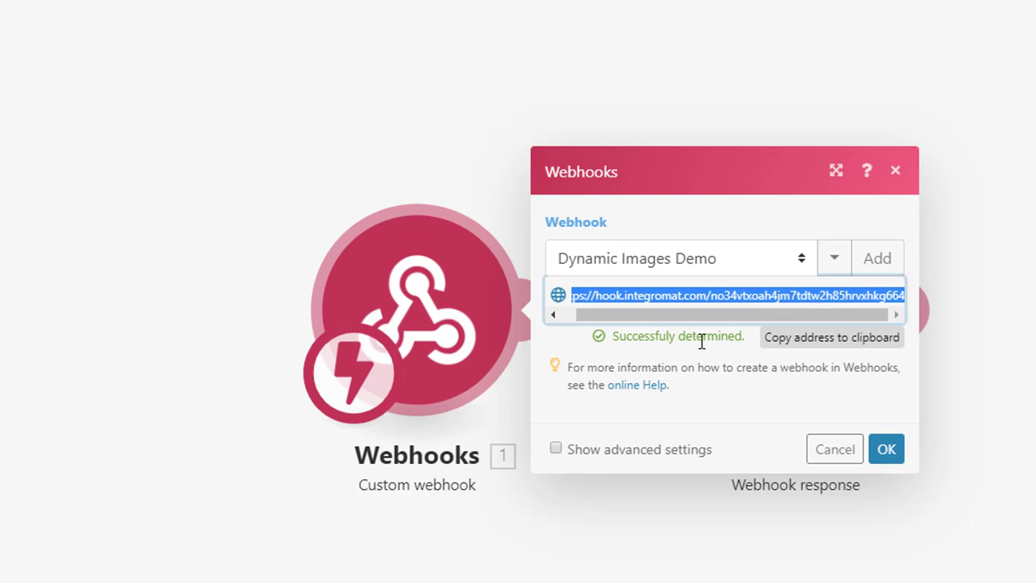
Accept the webhook now that its data structure is successfully determined
{"action": "left_click", "coordinate": [885, 448]}
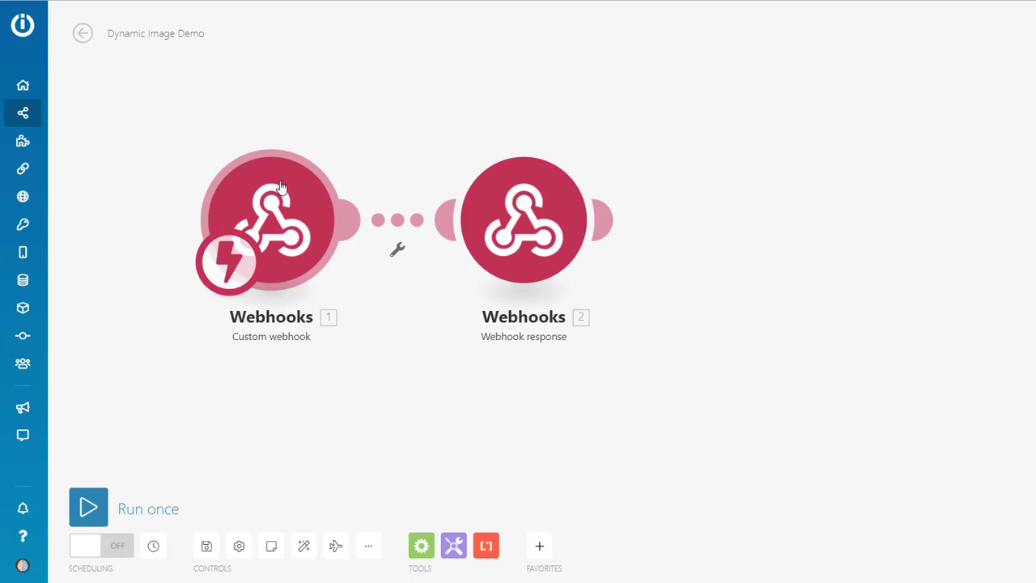
{"action": "mouse_move", "coordinate": [304, 198]}
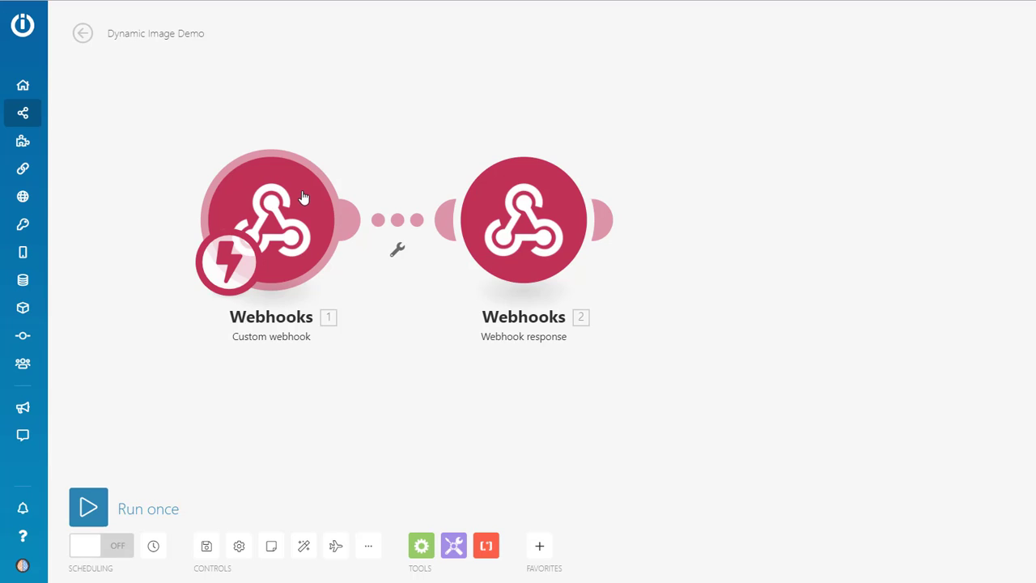
{"action": "mouse_move", "coordinate": [314, 181]}
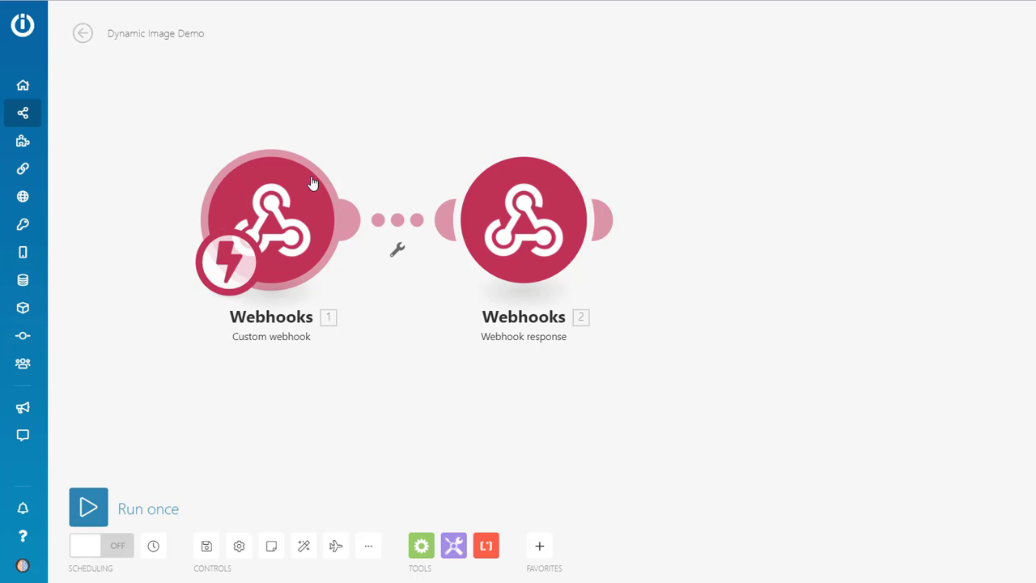
{"action": "mouse_move", "coordinate": [289, 187]}
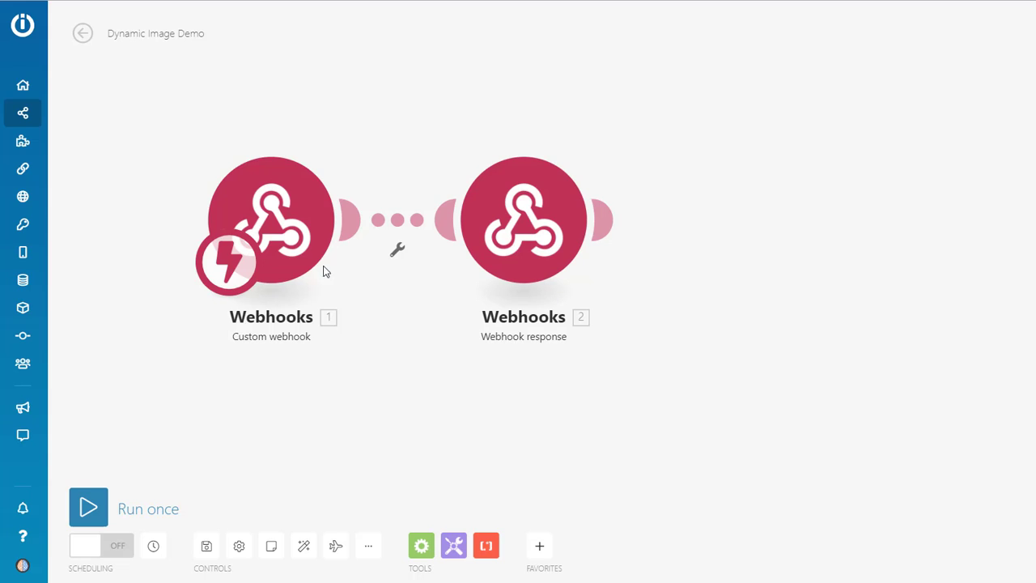
{"action": "mouse_move", "coordinate": [268, 217]}
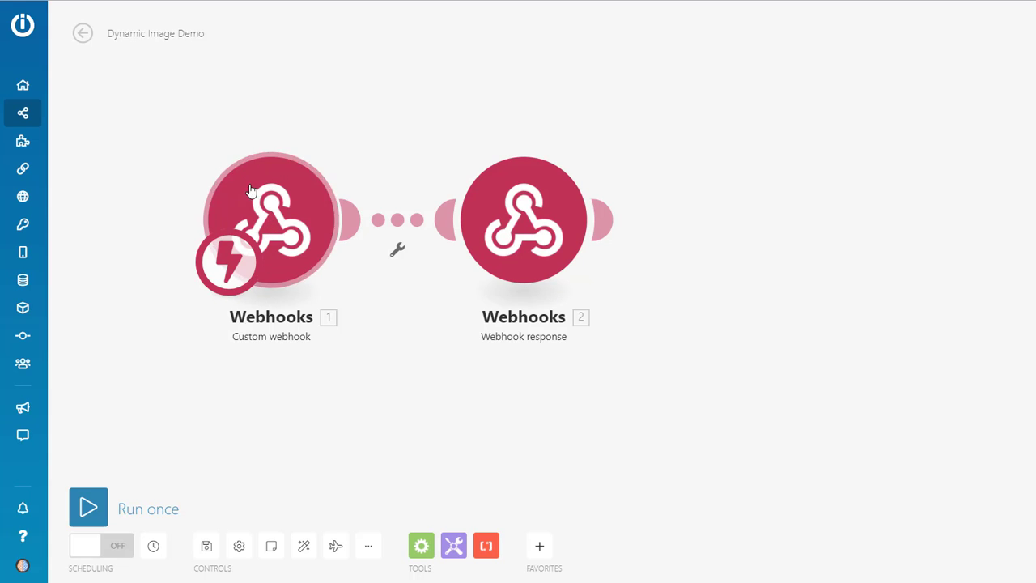
{"action": "mouse_move", "coordinate": [524, 218]}
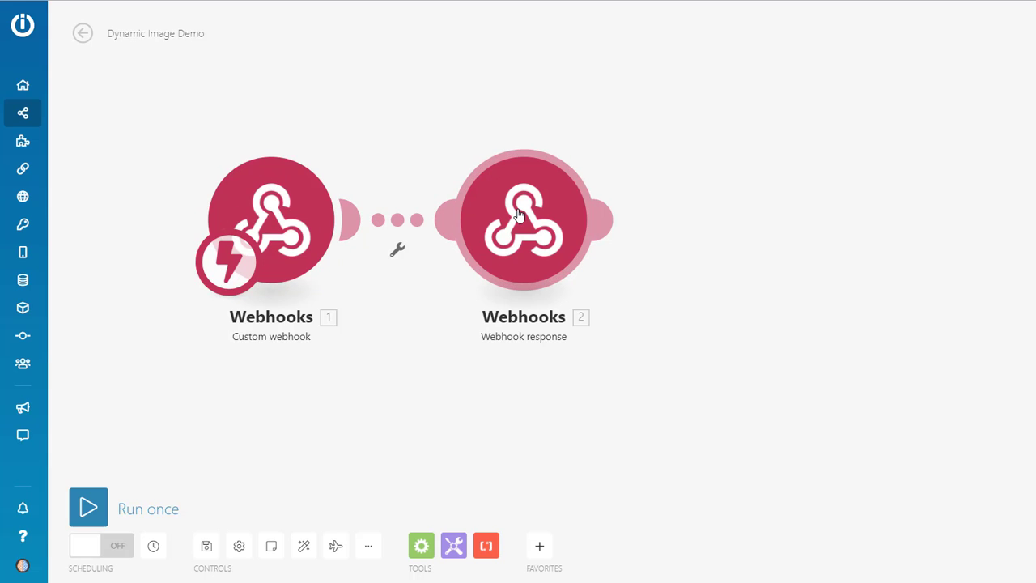
{"action": "left_click", "coordinate": [525, 219]}
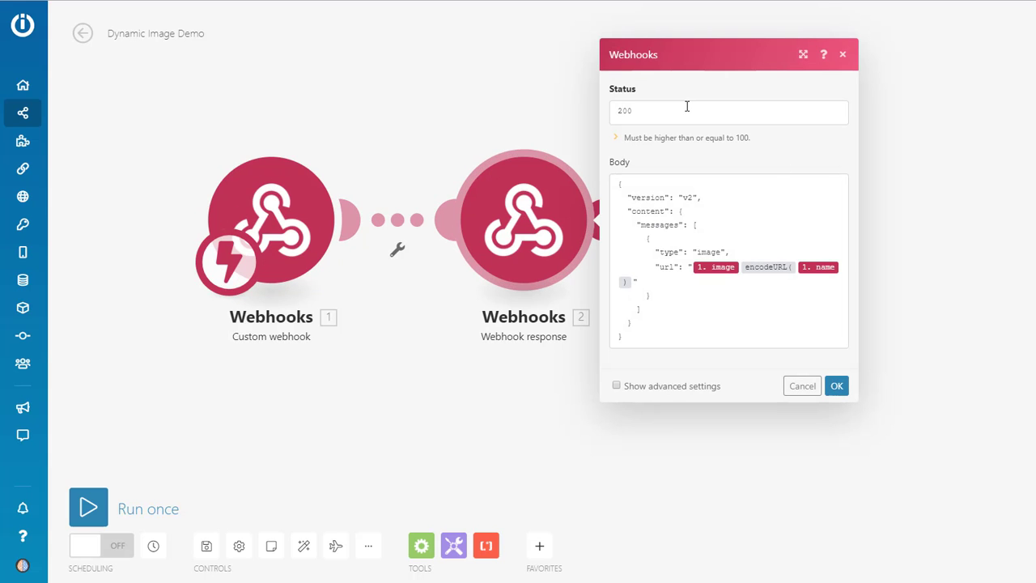
{"action": "mouse_move", "coordinate": [692, 159]}
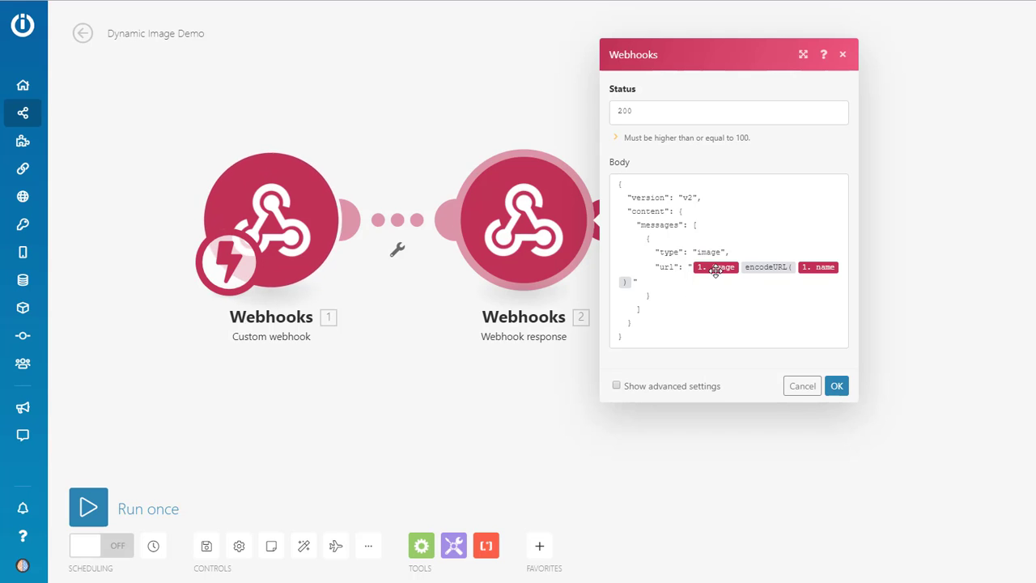
{"action": "mouse_move", "coordinate": [823, 266]}
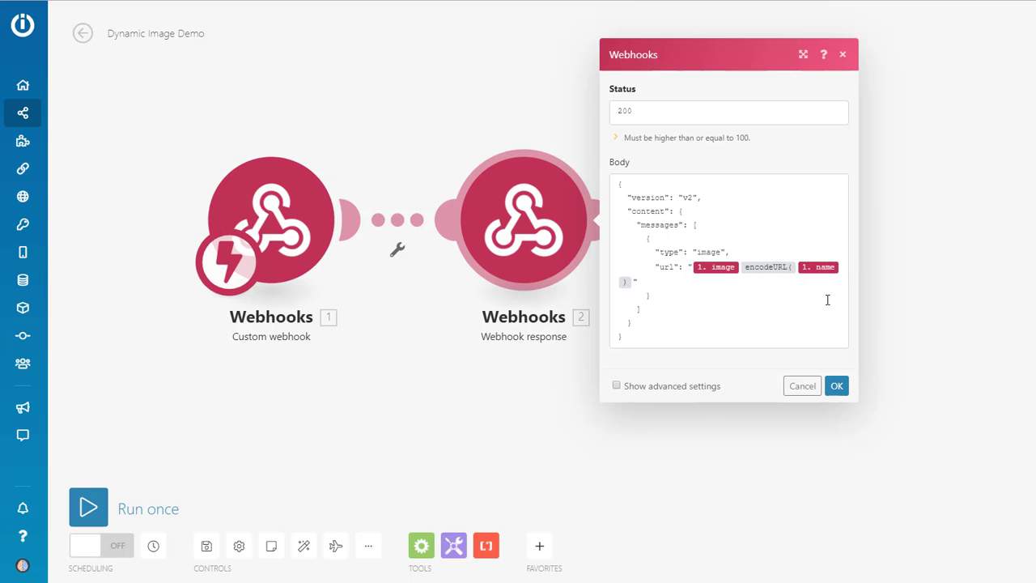
{"action": "mouse_move", "coordinate": [767, 265]}
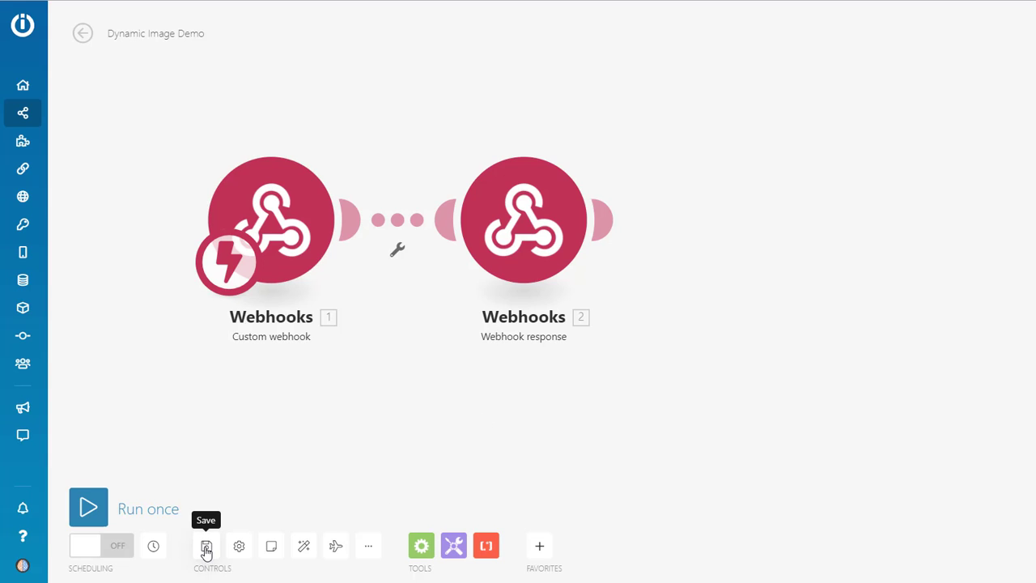
Save the Dynamic Image Demo scenario and switch its scheduling on
{"action": "left_click", "coordinate": [205, 545]}
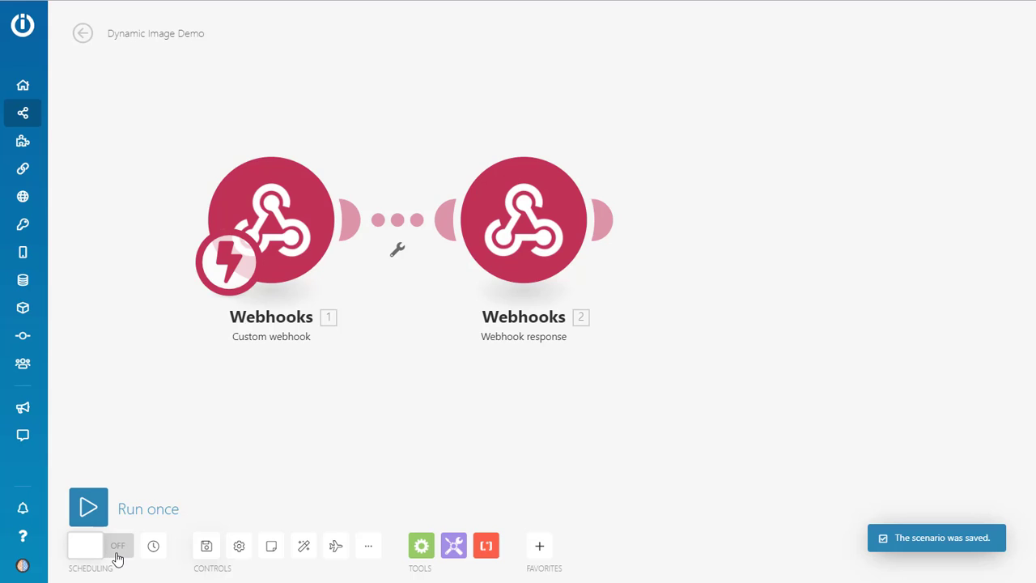
{"action": "left_click", "coordinate": [100, 543]}
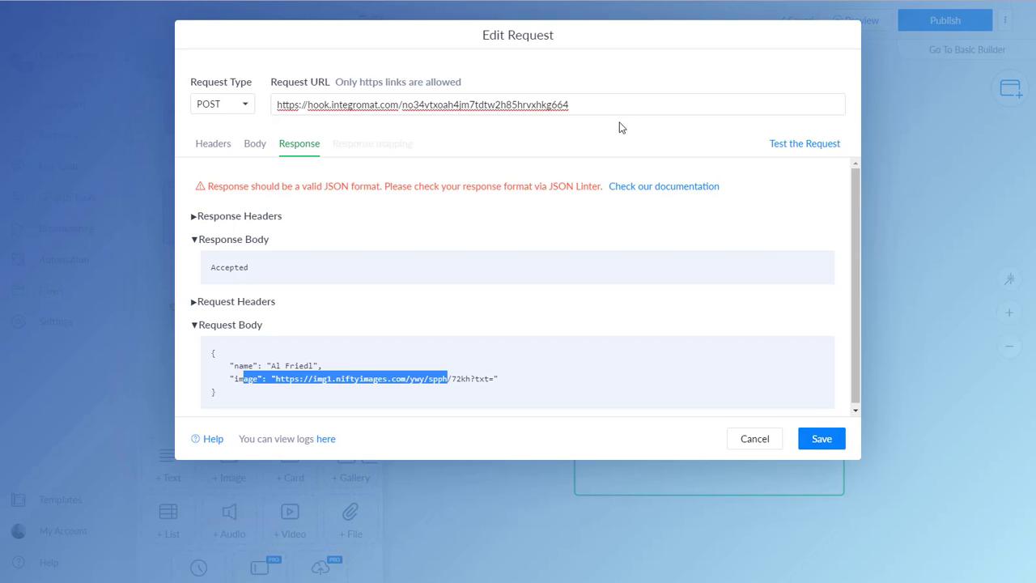
Save the dynamic content request with the Integromat webhook URL
{"action": "left_click", "coordinate": [557, 103]}
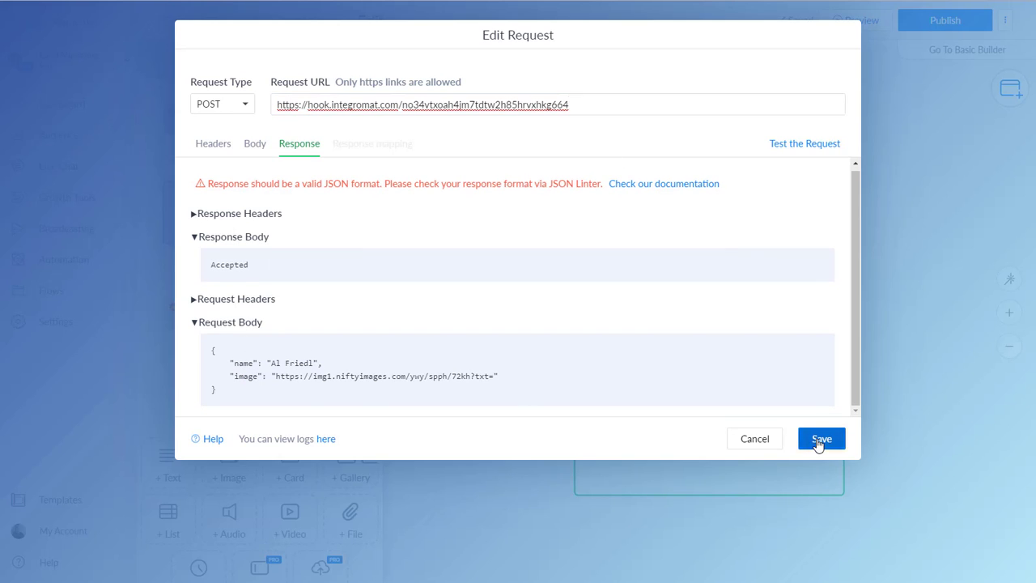
{"action": "left_click", "coordinate": [818, 437]}
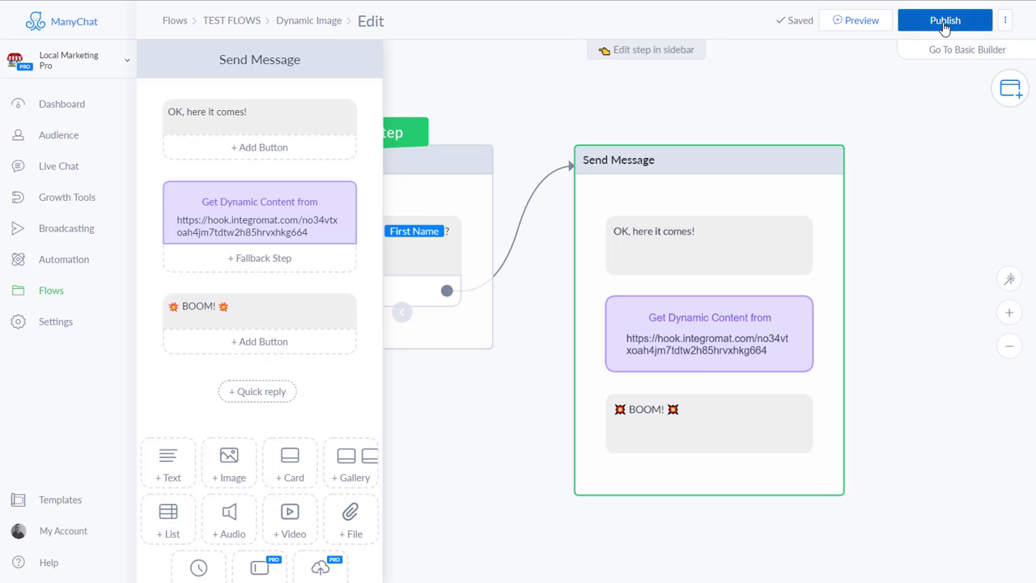
Publish the Dynamic Image flow, send a preview and go to Messenger
{"action": "left_click", "coordinate": [945, 19]}
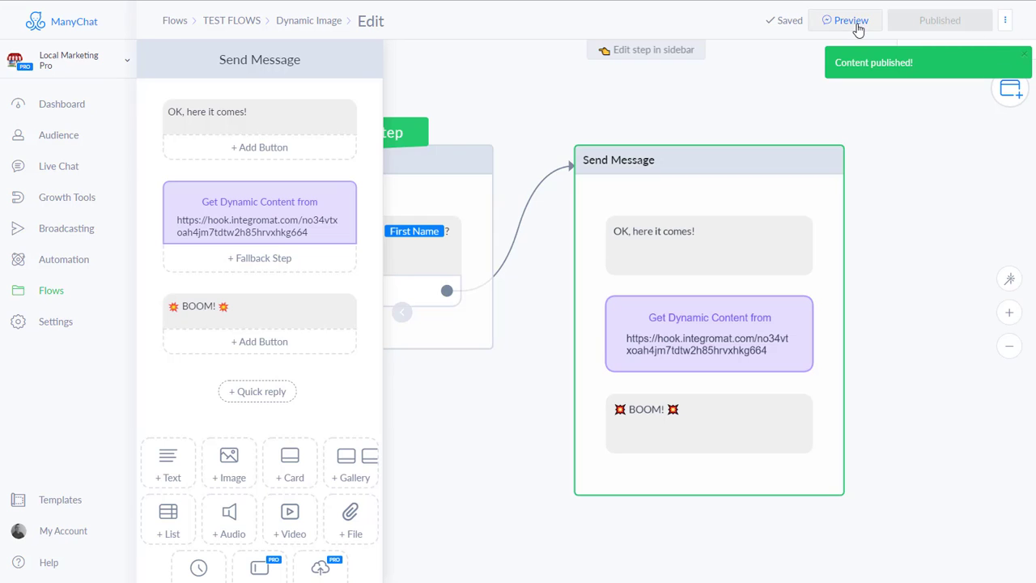
{"action": "left_click", "coordinate": [844, 19]}
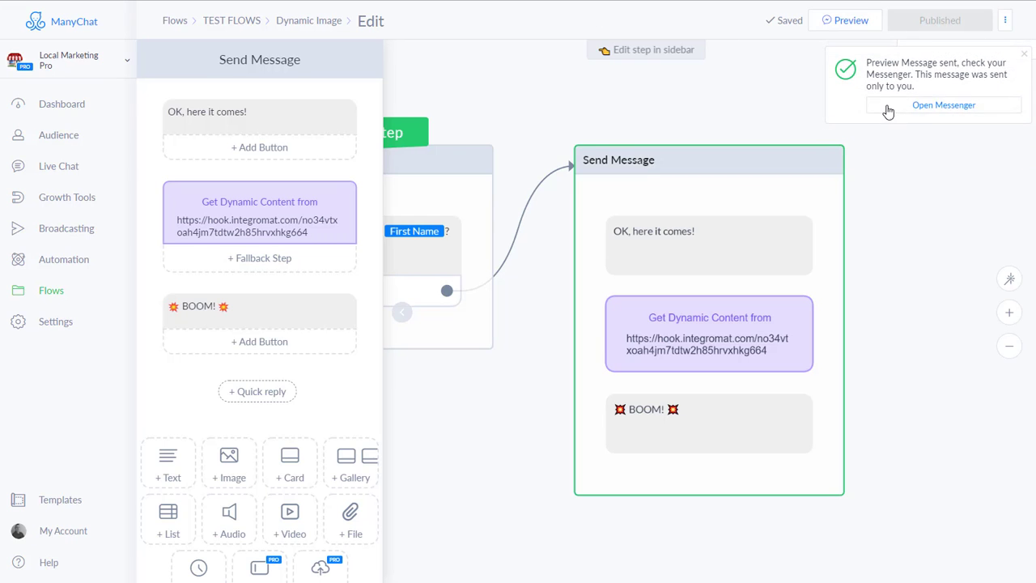
{"action": "left_click", "coordinate": [942, 104]}
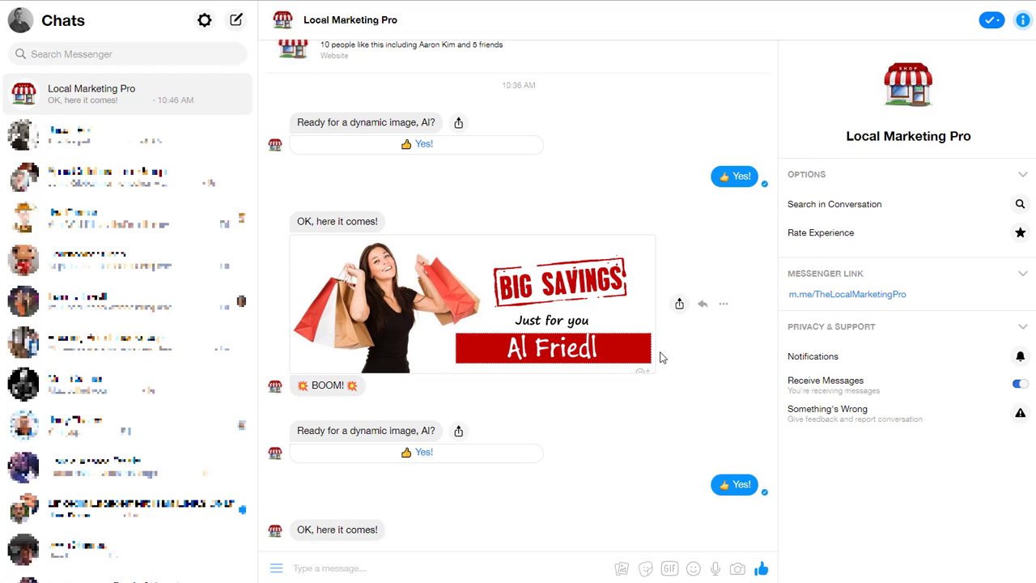
Scroll down the Local Marketing Pro conversation to the new personalized image
{"action": "scroll", "scroll_direction": "down", "scroll_amount": 3}
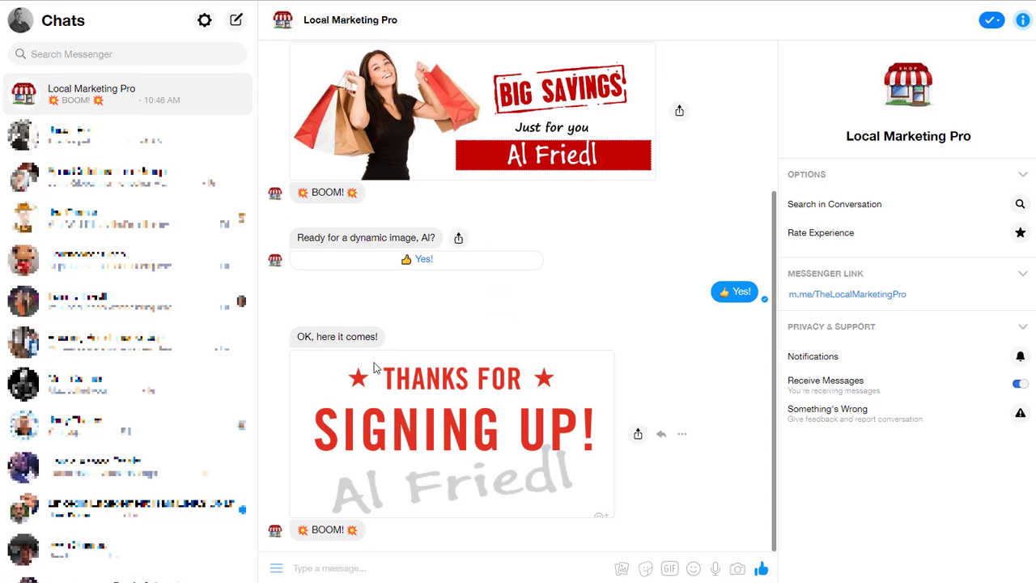
{"action": "mouse_move", "coordinate": [540, 459]}
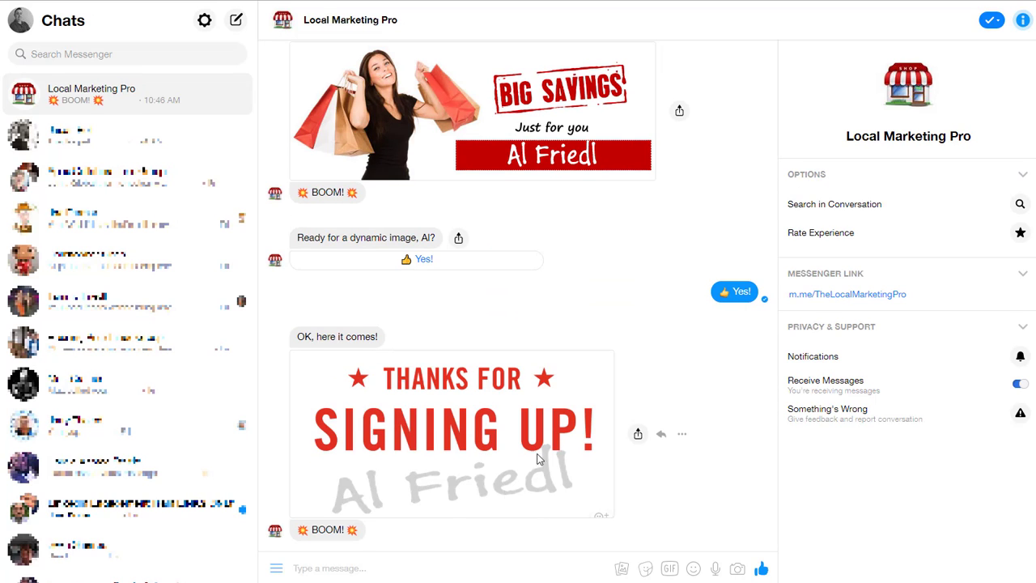